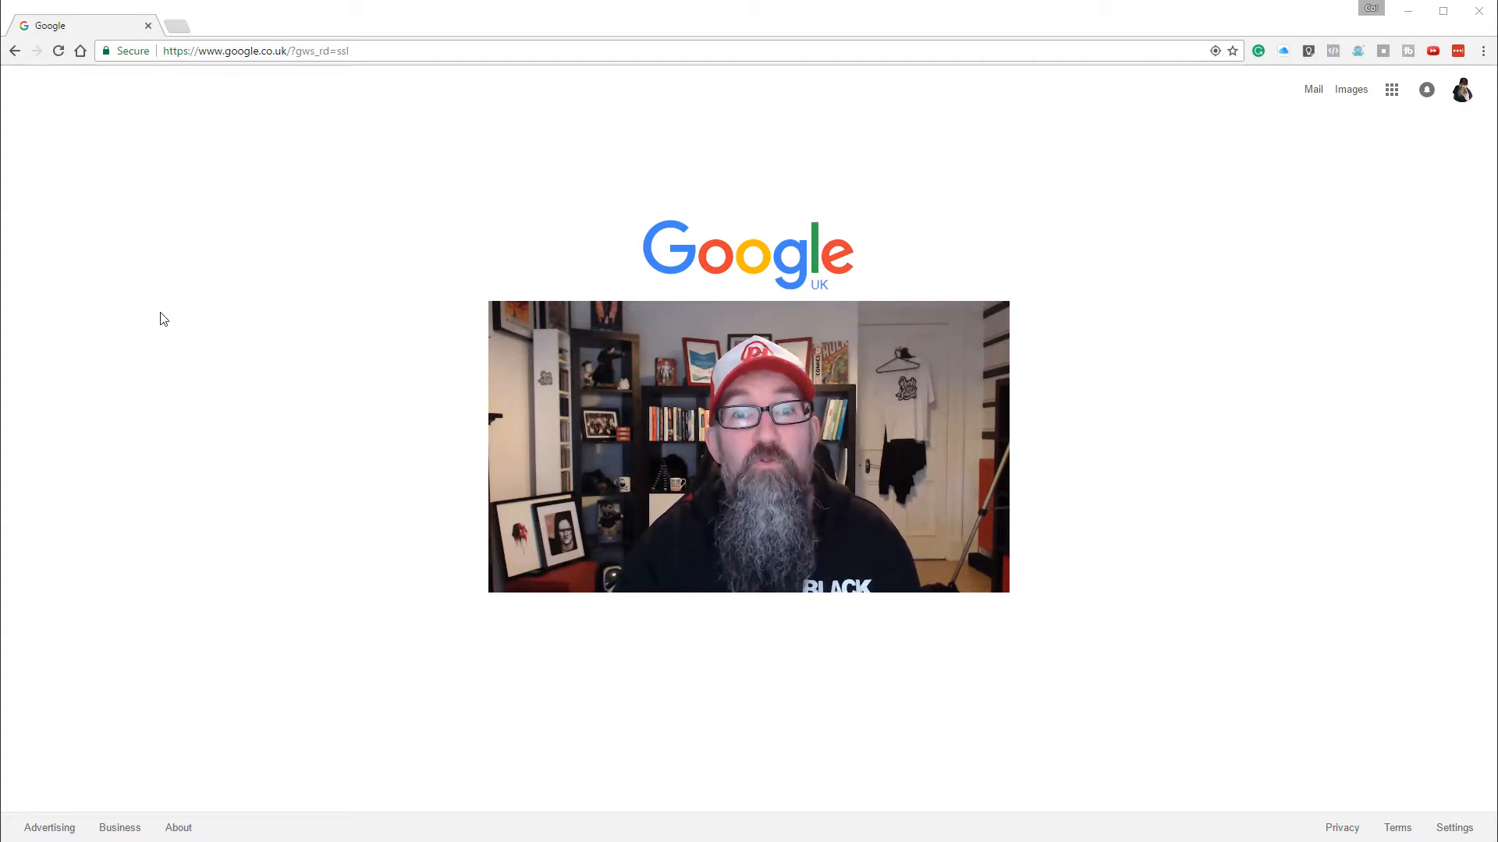
{"action": "left_click", "coordinate": [242, 50]}
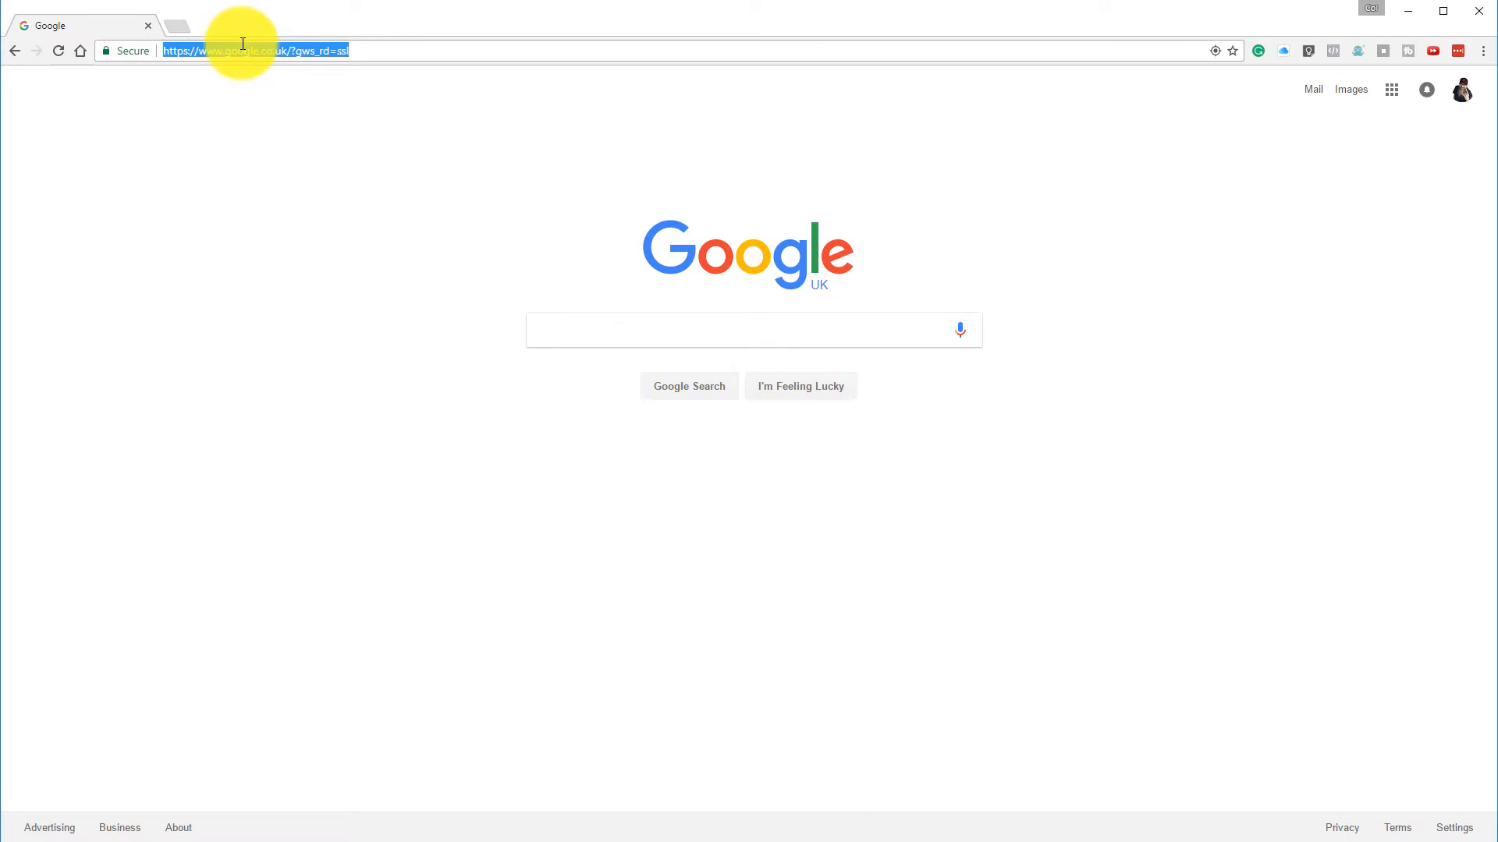
{"action": "type", "text": "https://fonts.google.com"}
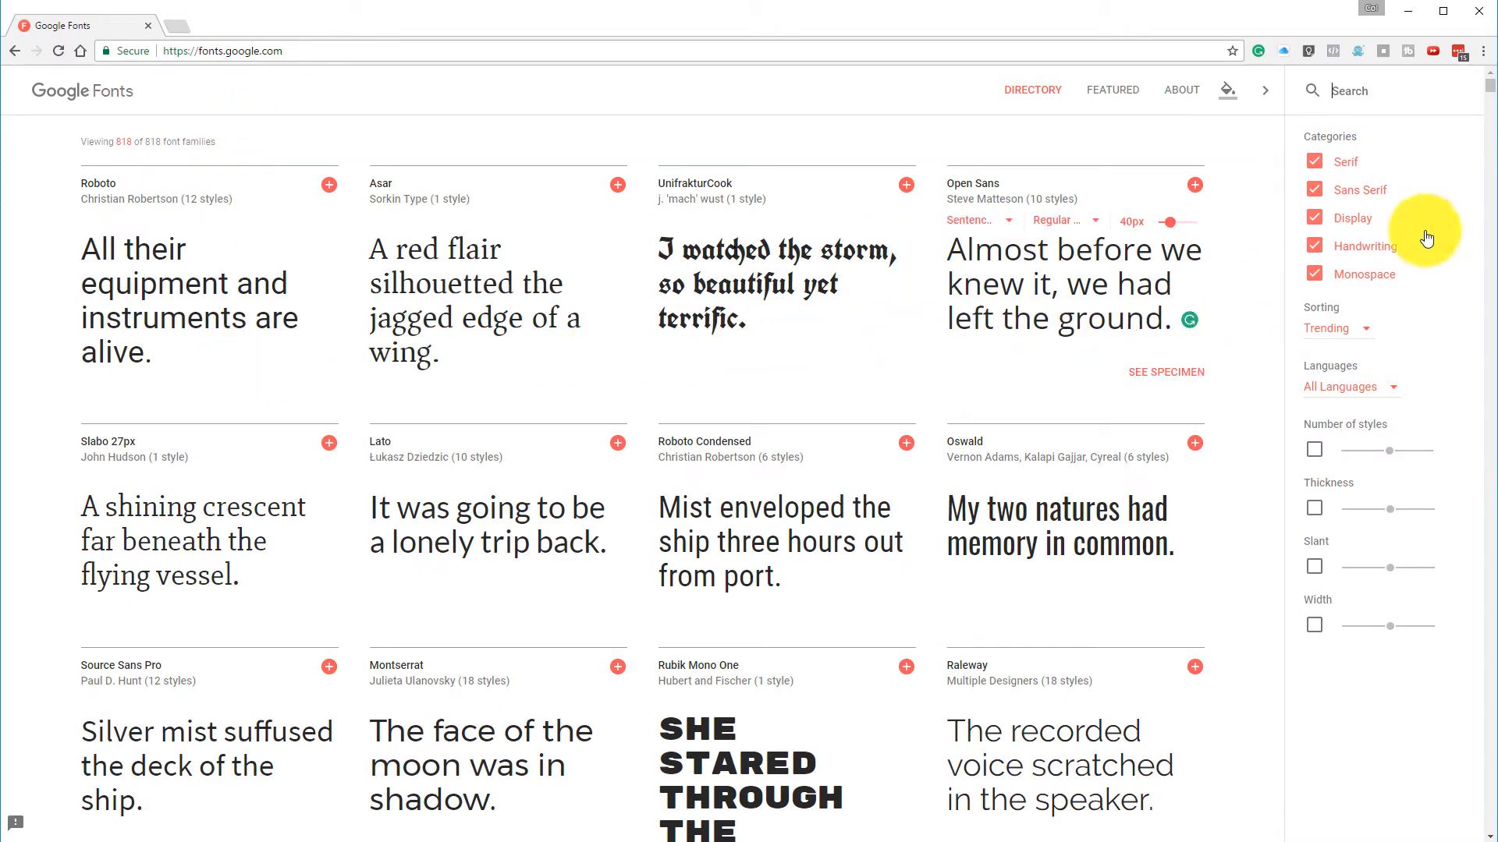
{"action": "mouse_move", "coordinate": [207, 190]}
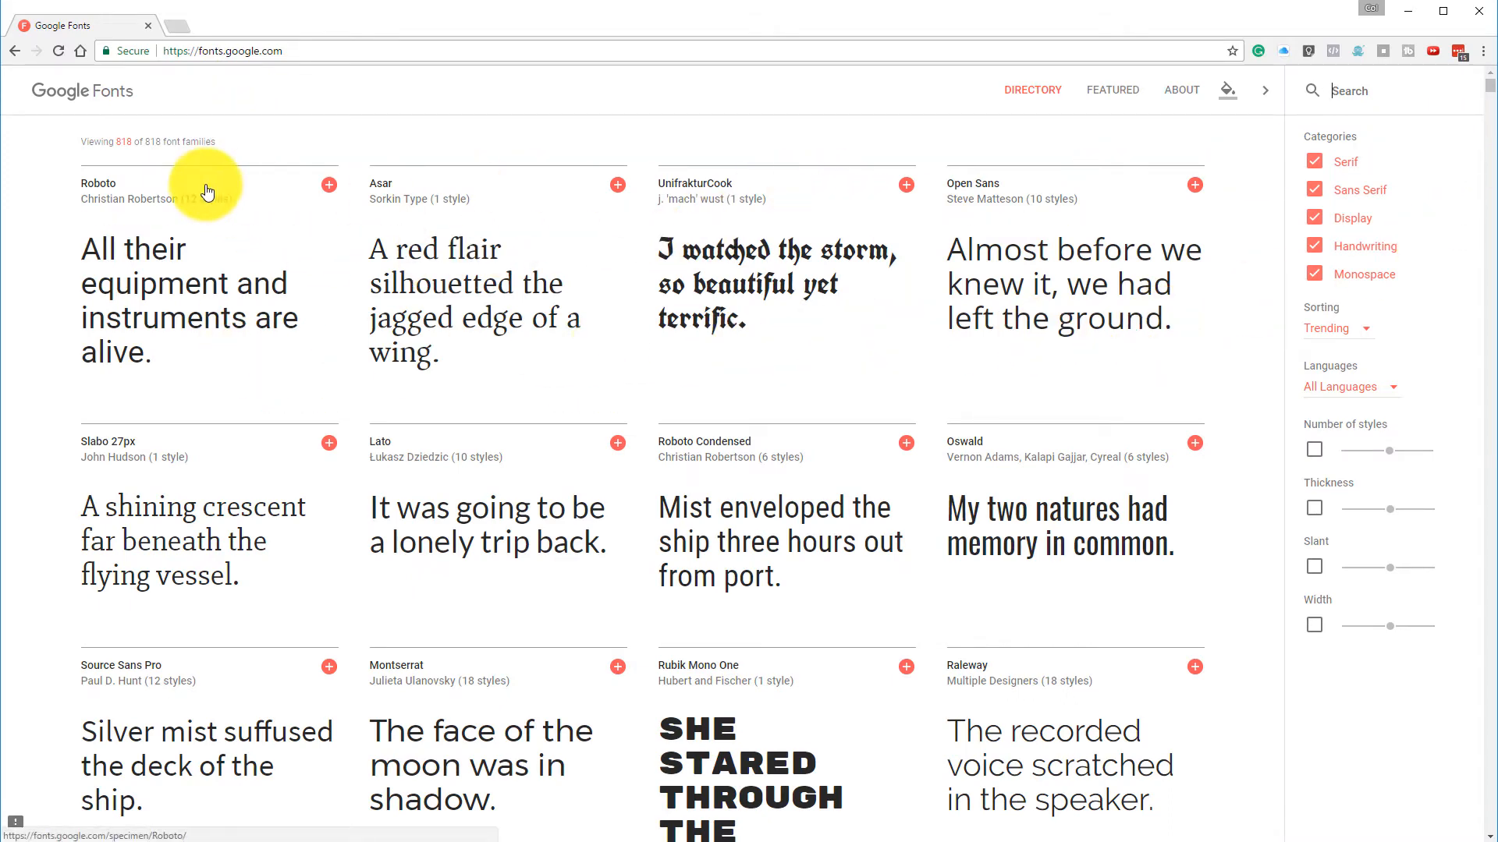
{"action": "mouse_move", "coordinate": [128, 160]}
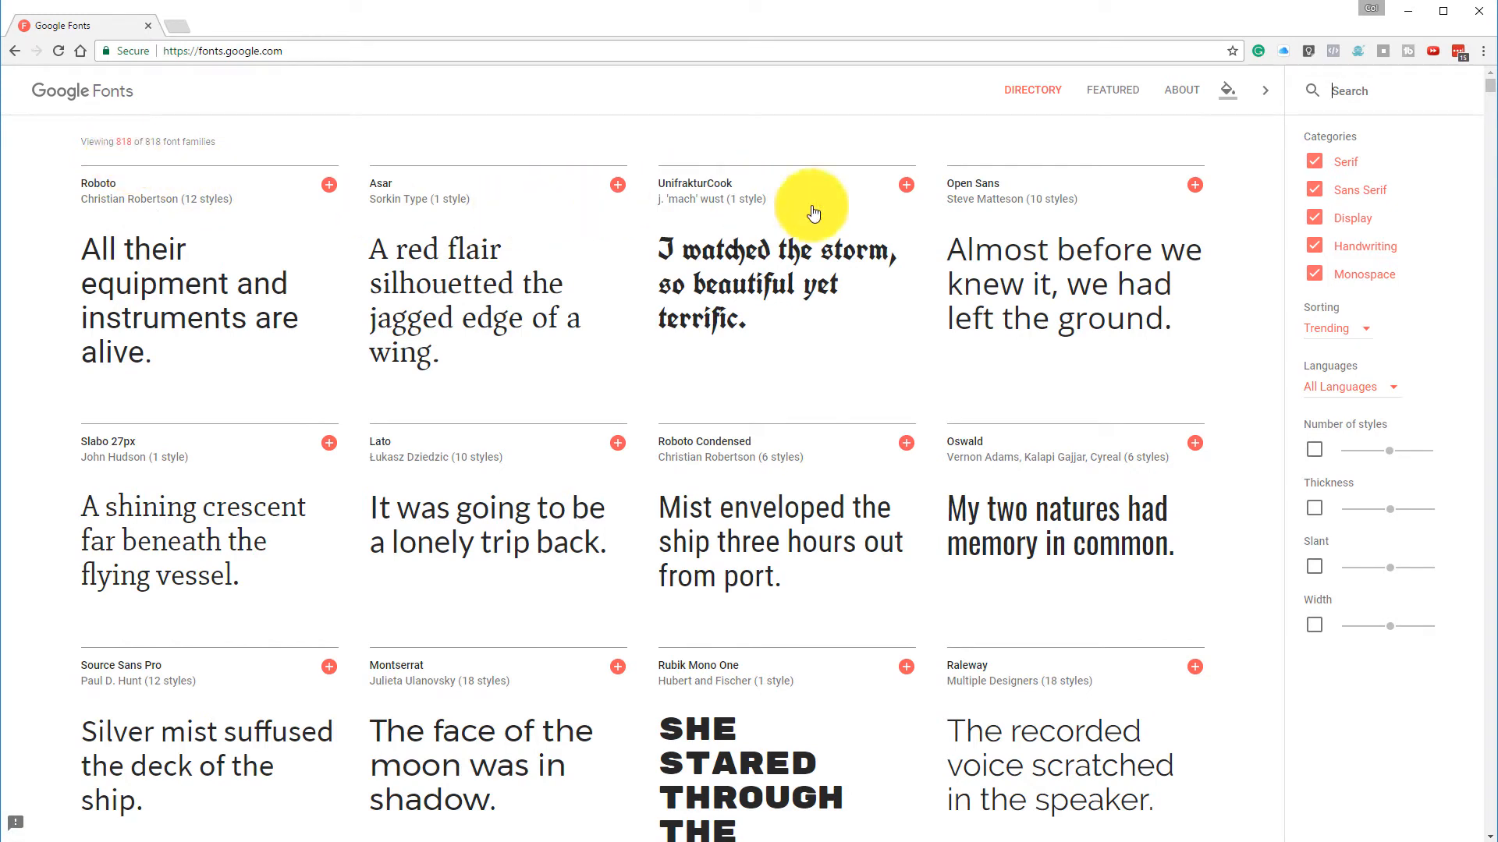
{"action": "scroll", "scroll_direction": "down", "scroll_amount": 3}
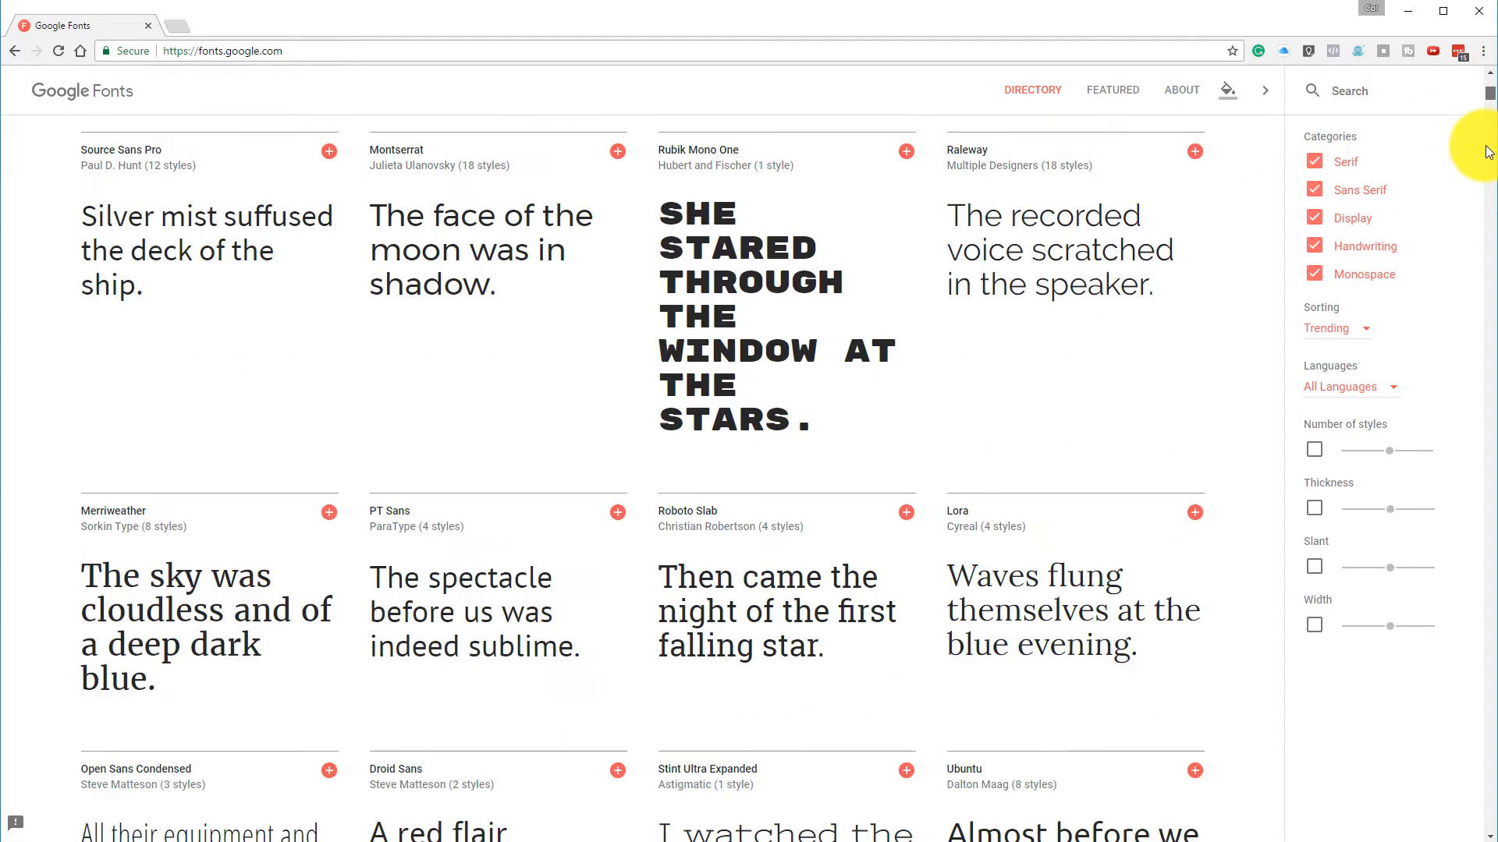
{"action": "scroll", "scroll_direction": "down", "scroll_amount": 3}
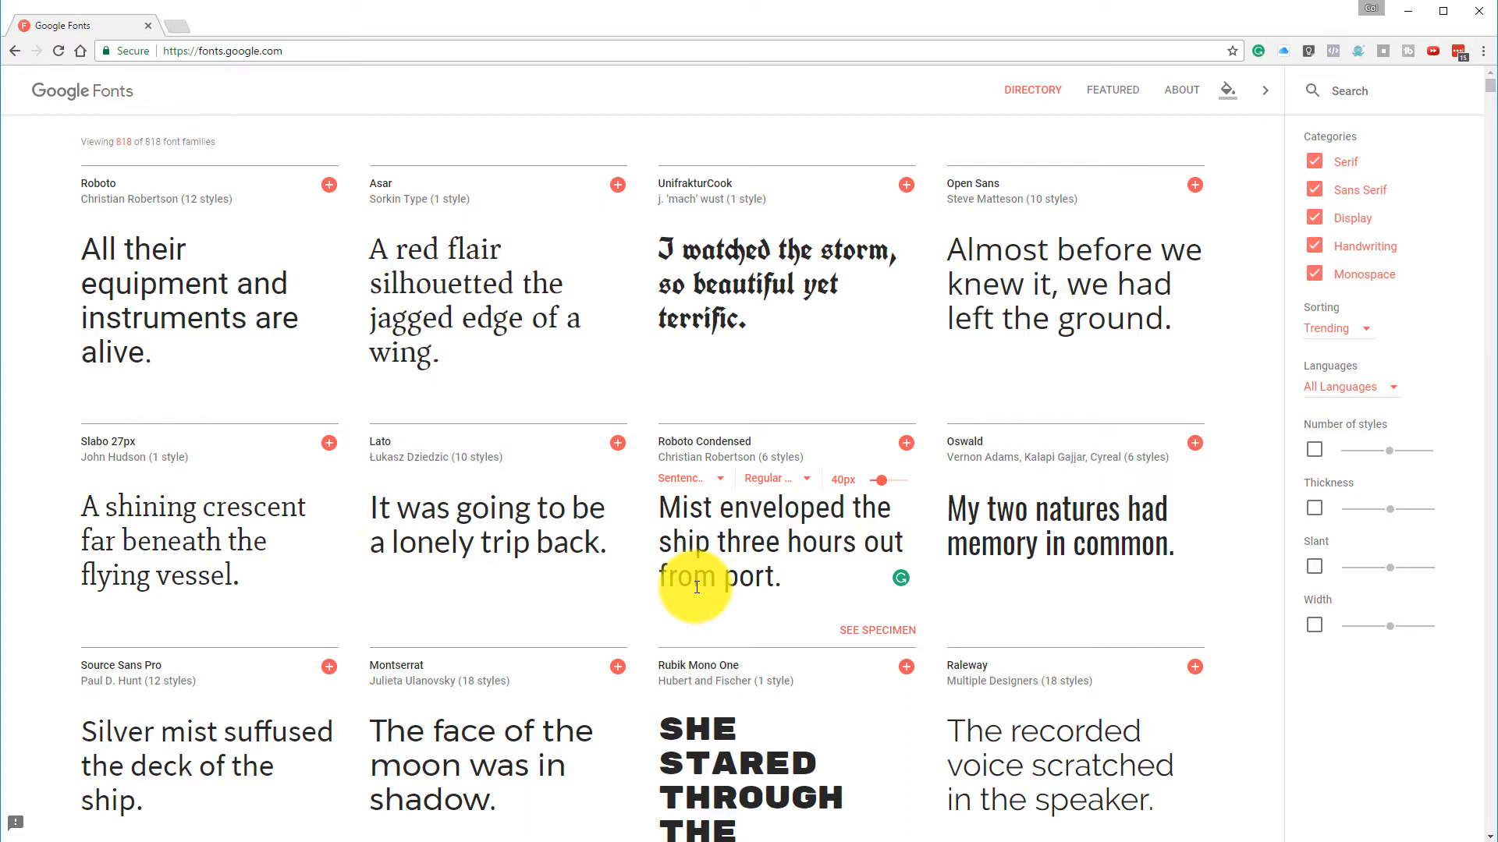
{"action": "mouse_move", "coordinate": [686, 601]}
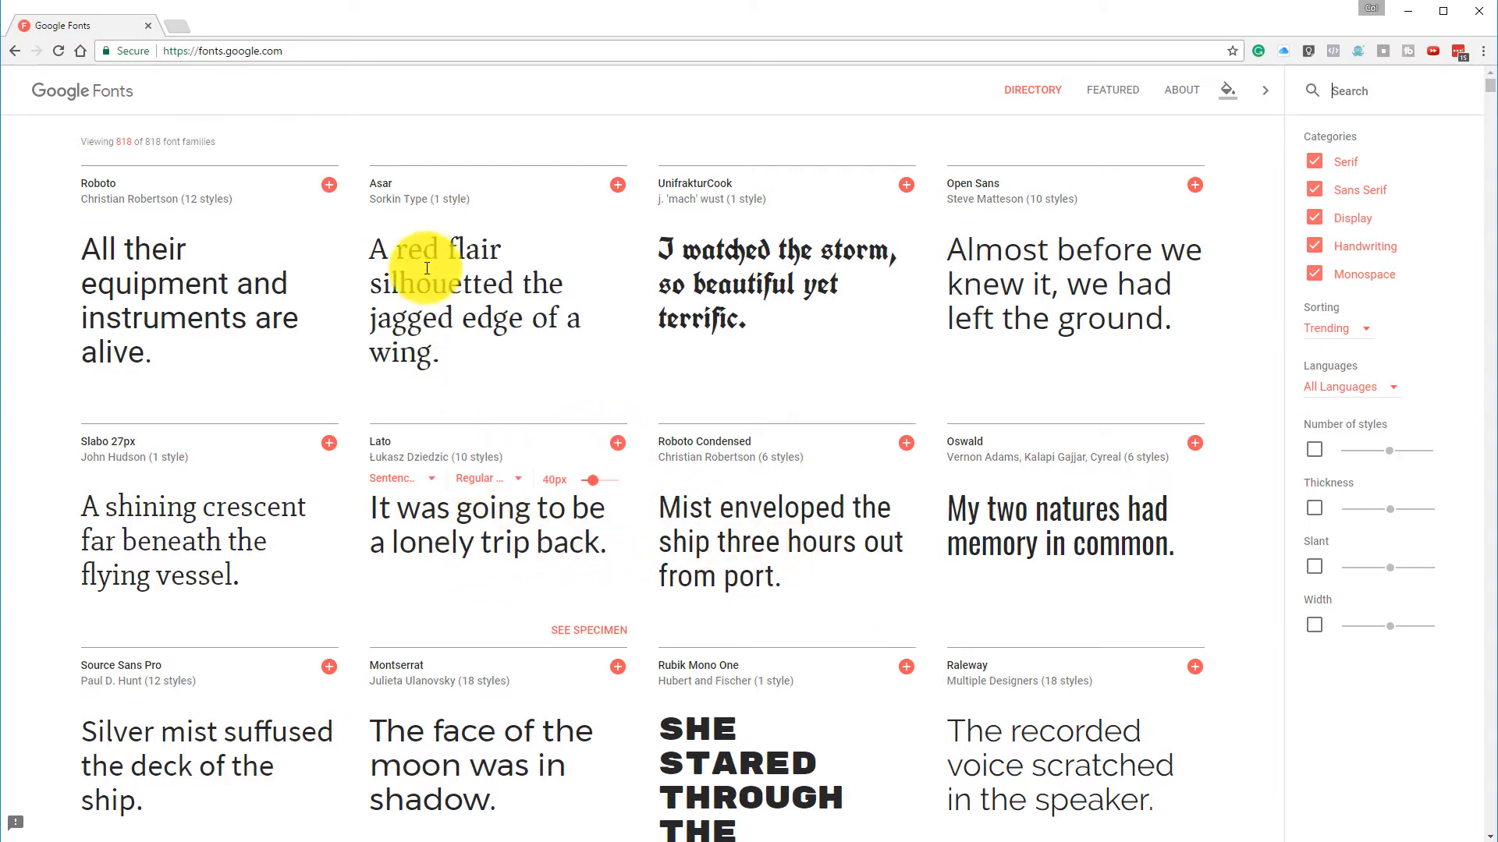
Replace the Rubik Mono One sample with 'PIXELS INK BRAND & GRAPHIC DESIGN'.
{"action": "scroll", "scroll_direction": "down", "scroll_amount": 3}
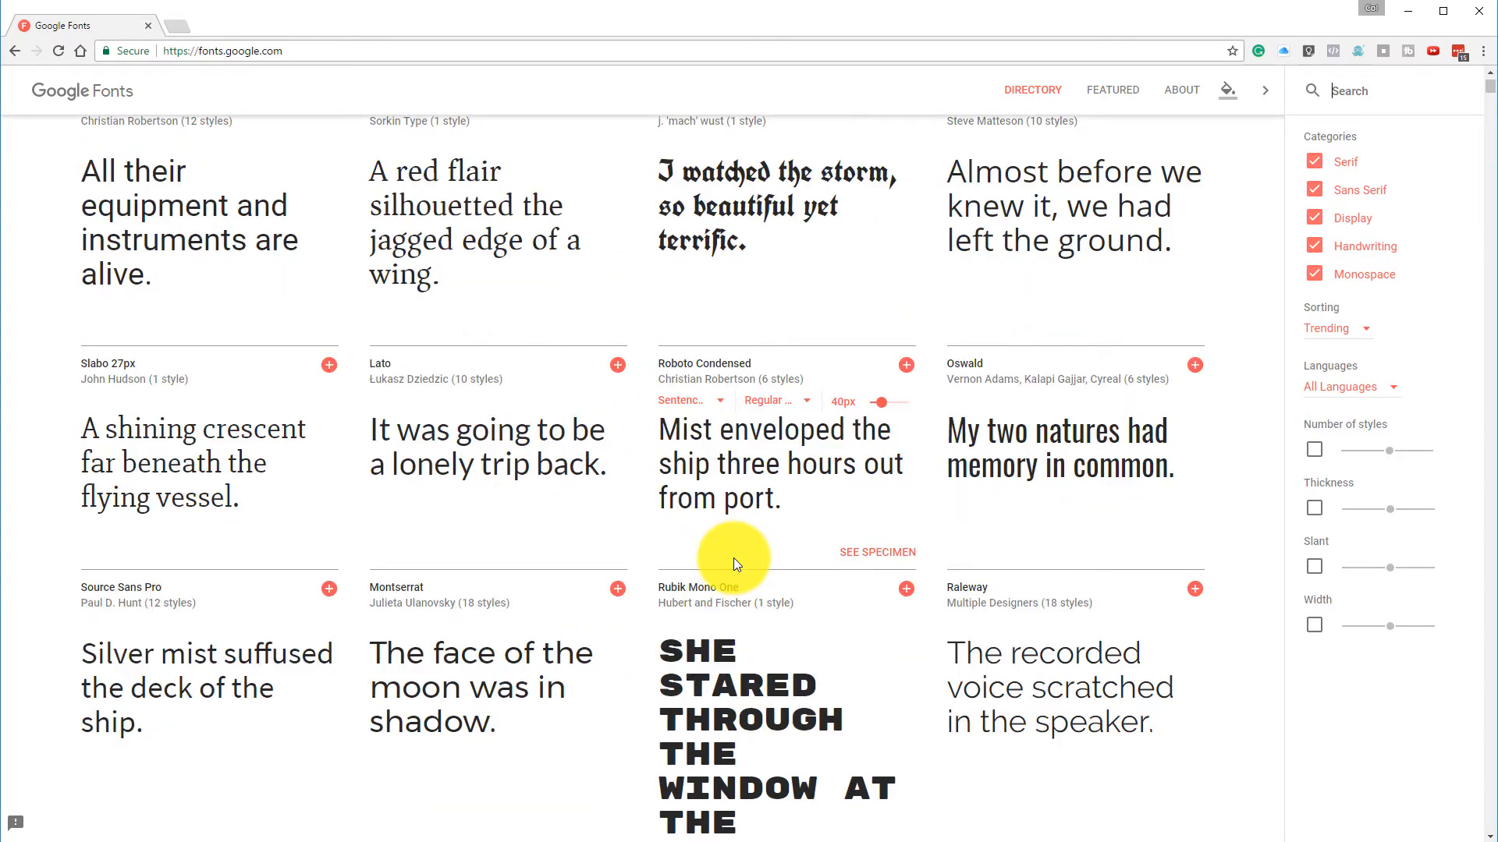
{"action": "scroll", "scroll_direction": "down", "scroll_amount": 3}
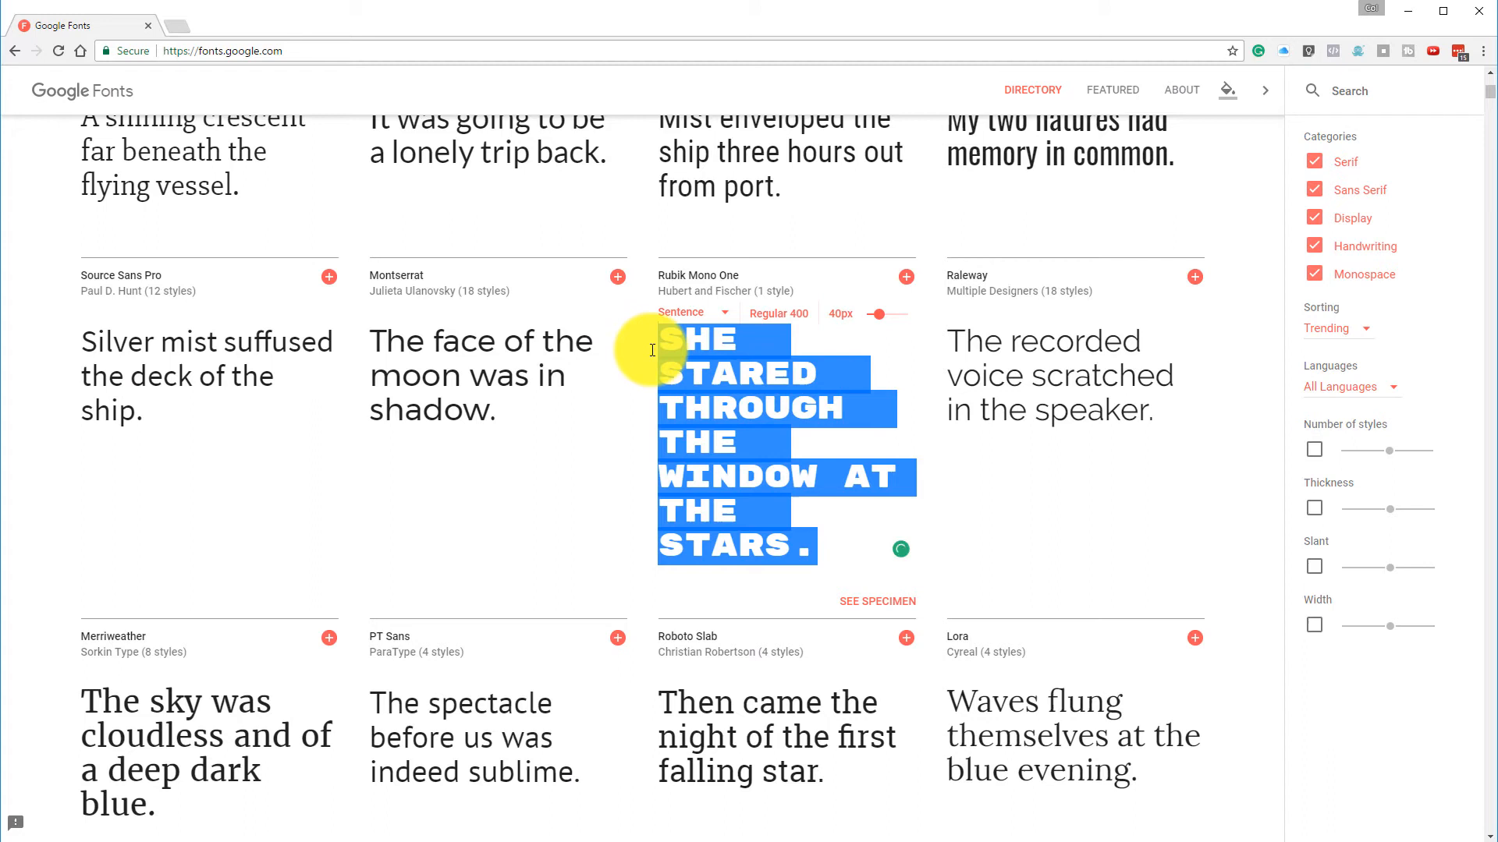
{"action": "type", "text": "PIXE"}
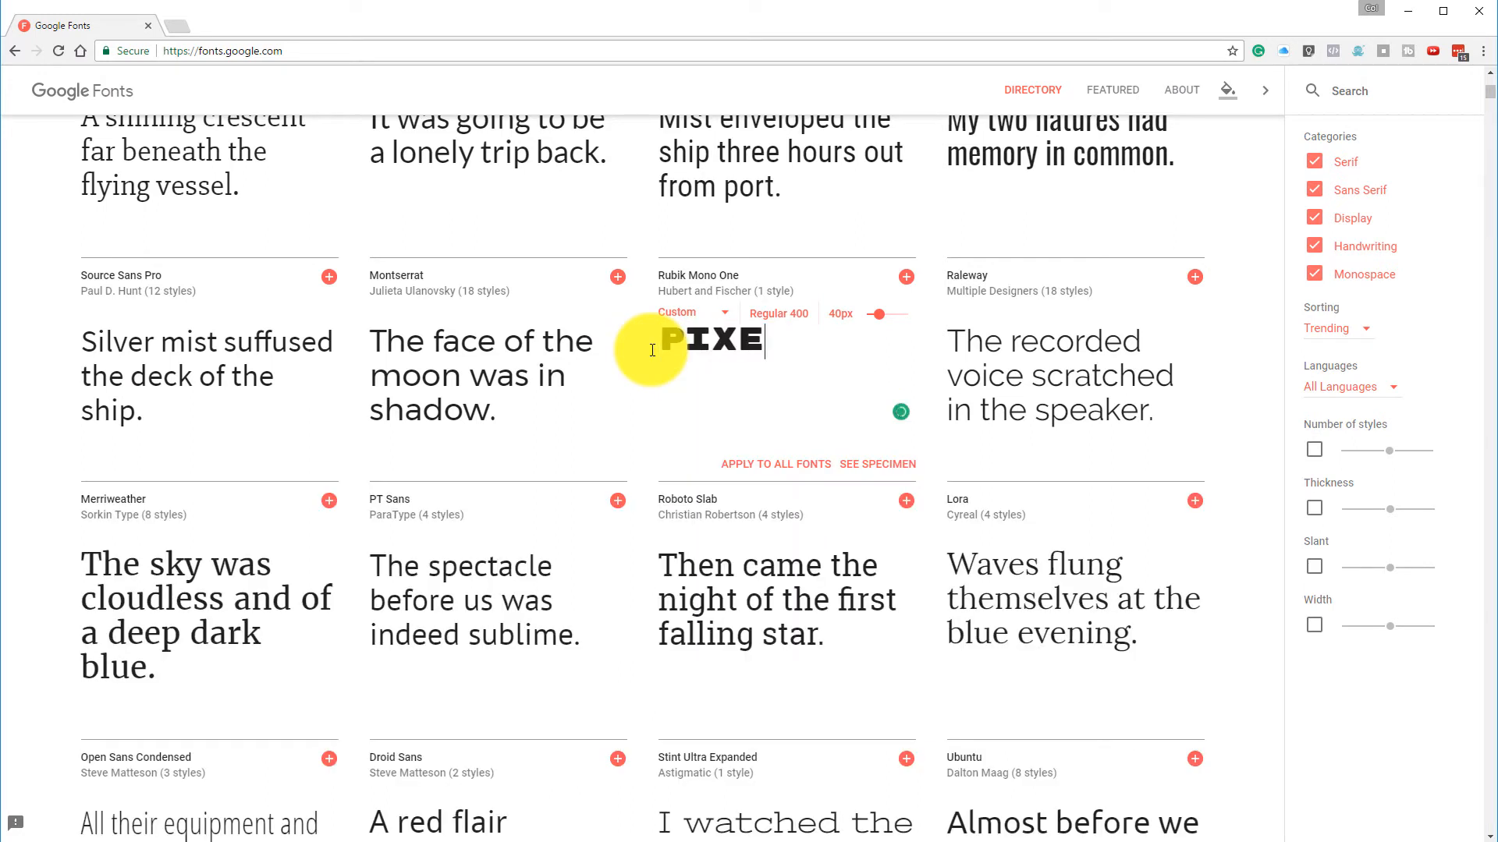
{"action": "type", "text": "LS INK"}
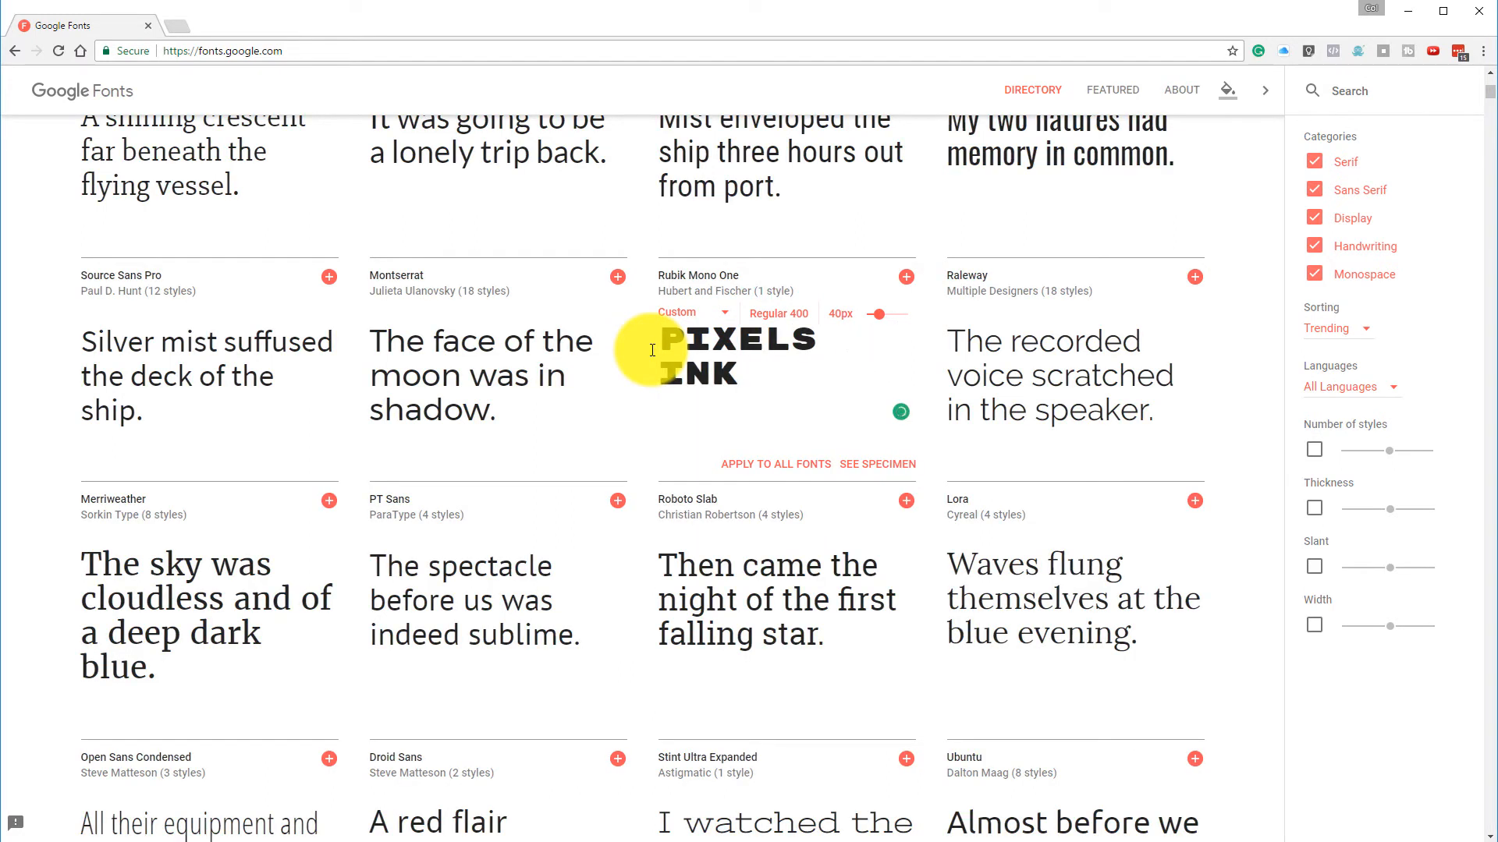
{"action": "type", "text": "BRAND & G"}
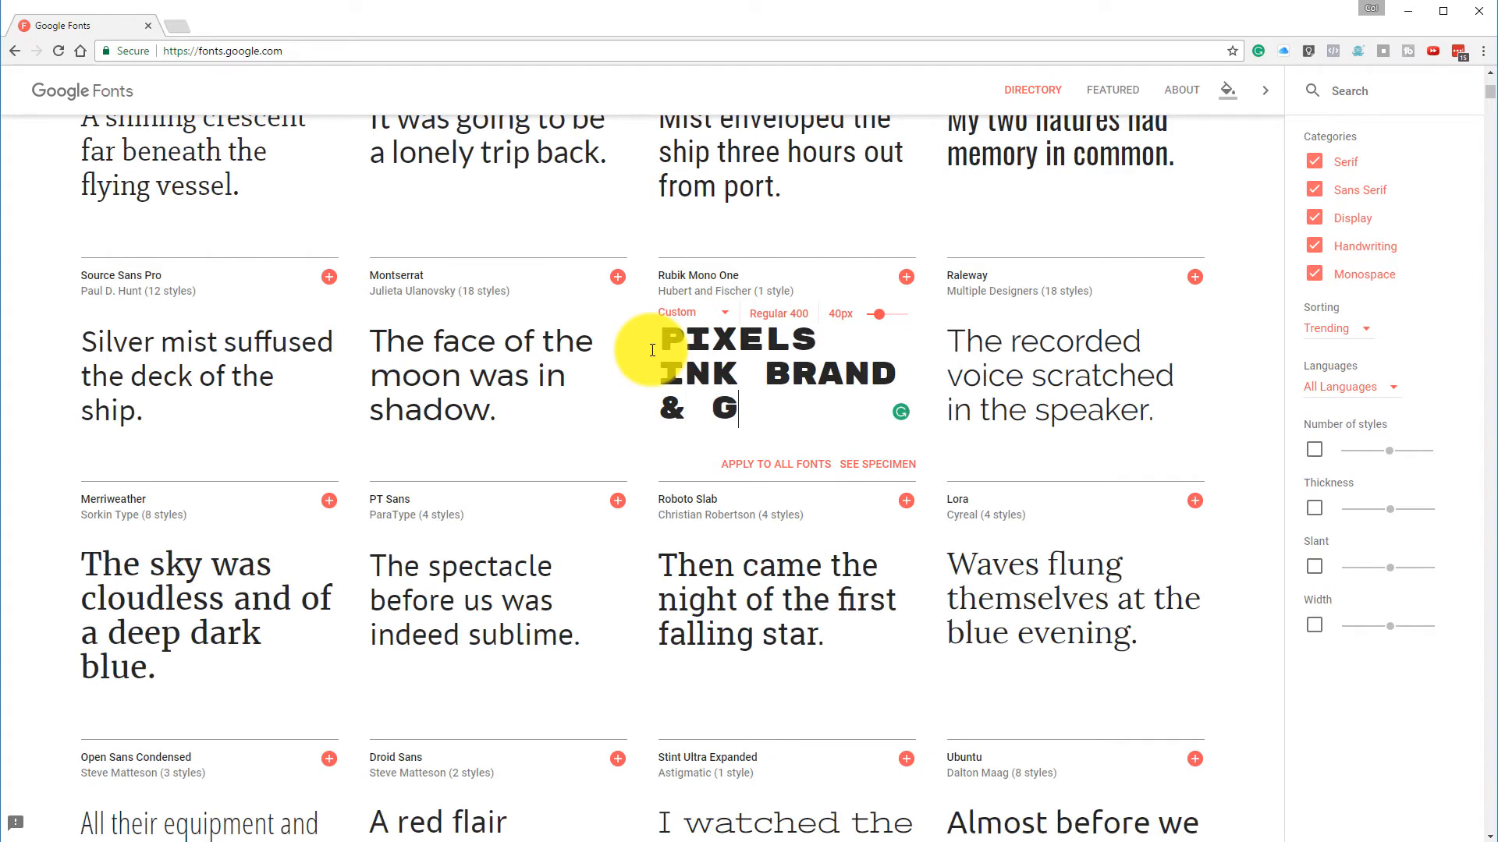
{"action": "type", "text": "GRAPHIC DESI"}
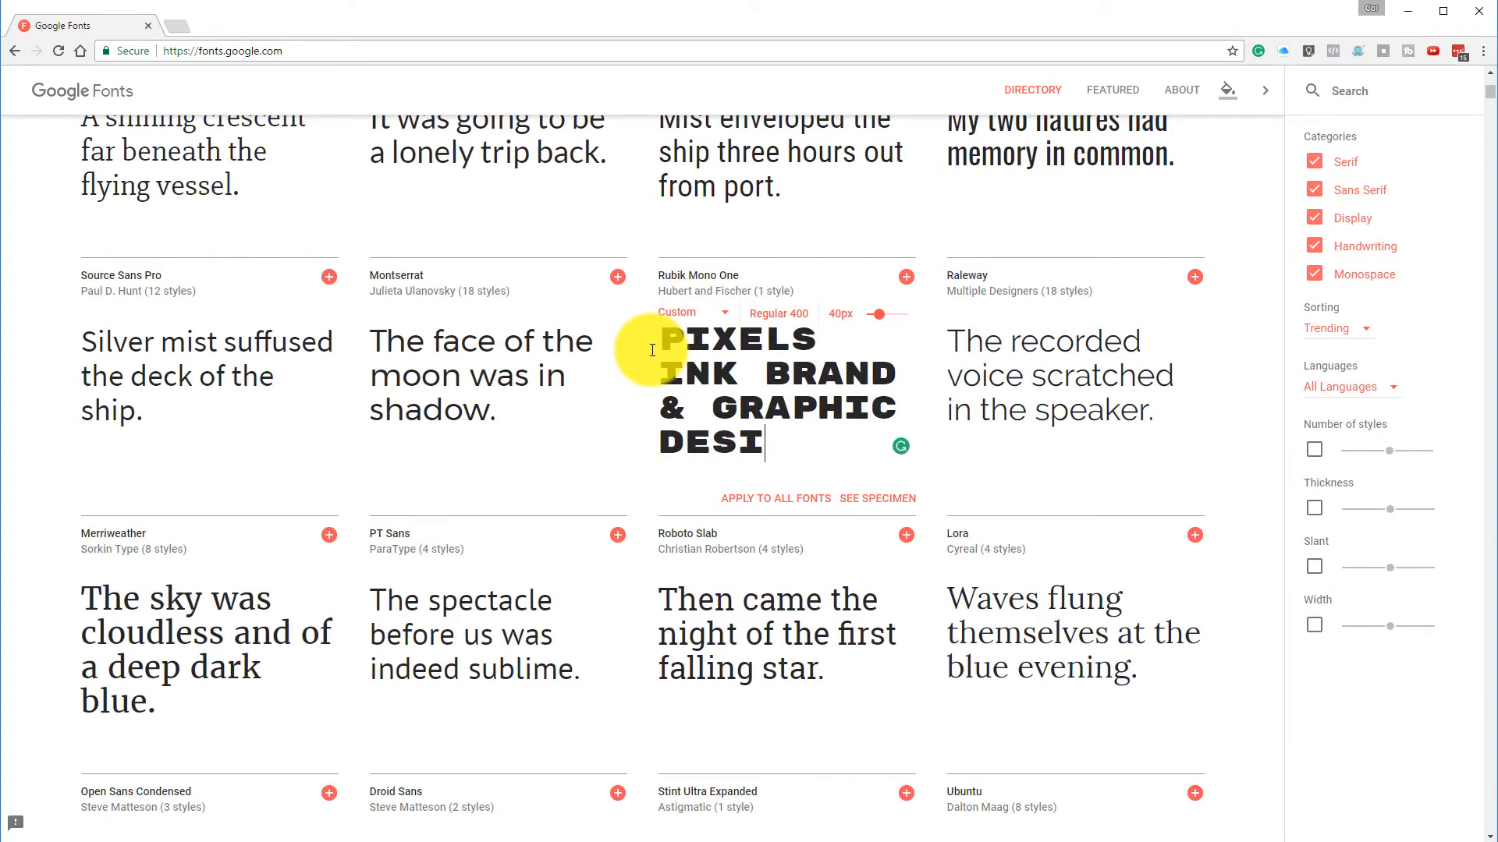
{"action": "type", "text": "GN"}
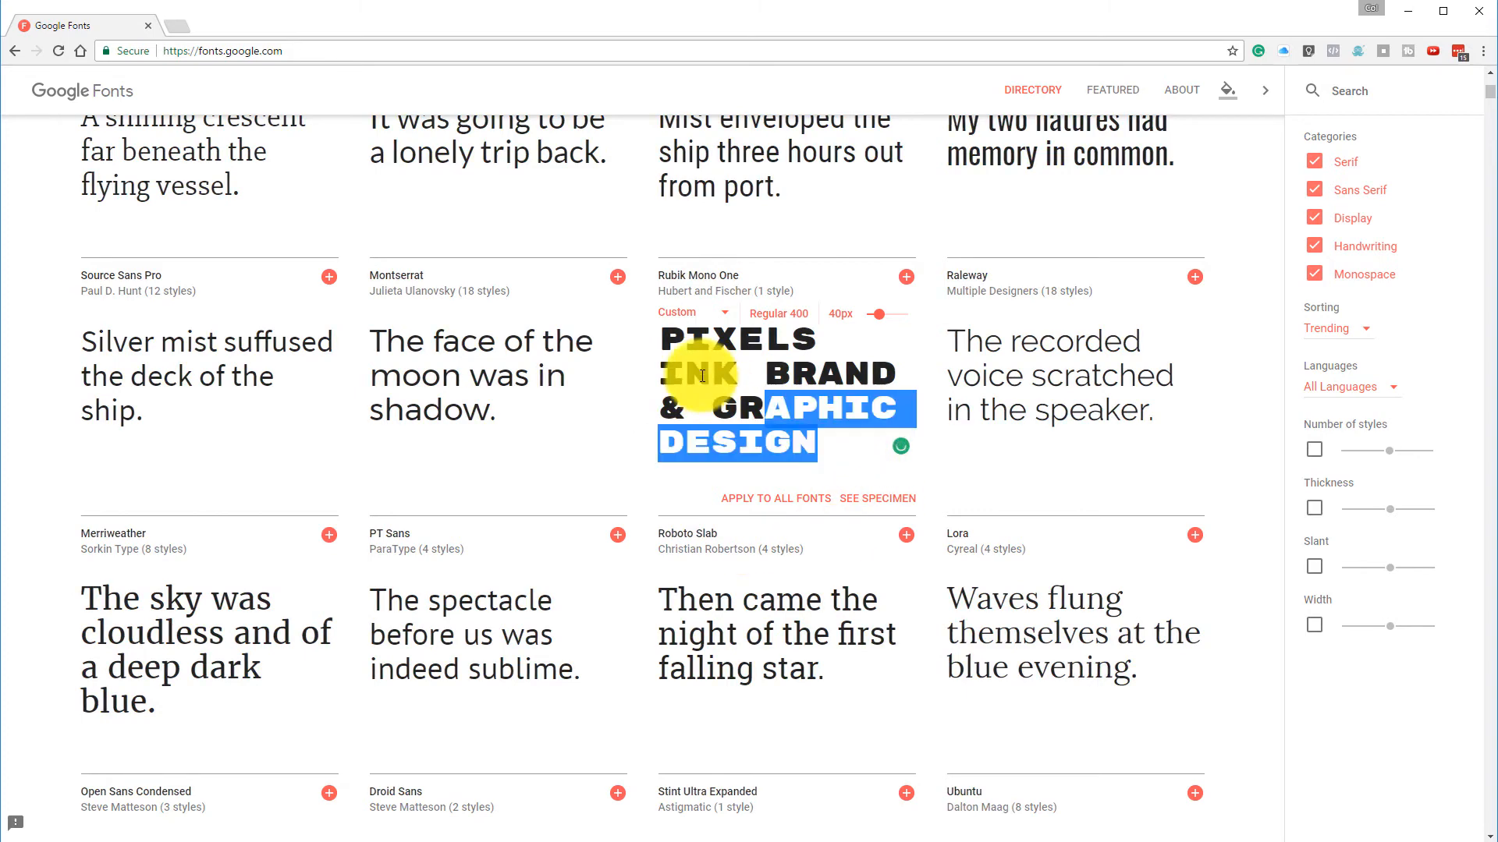
{"action": "left_click_drag", "start_coordinate": [702, 376], "coordinate": [837, 444]}
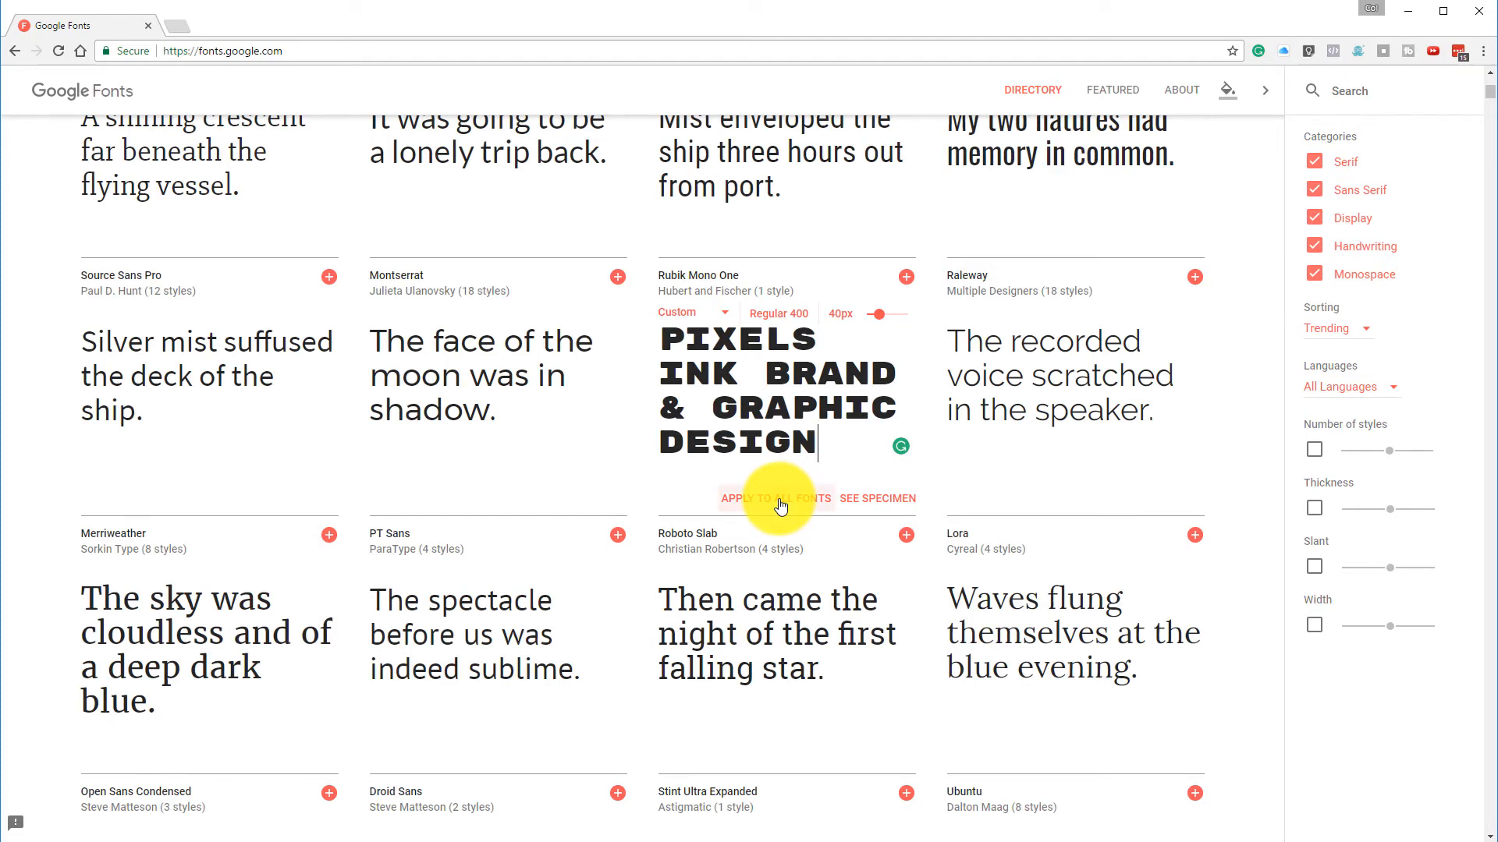
Apply the custom text to all fonts and browse the directory to compare previews.
{"action": "left_click", "coordinate": [776, 499]}
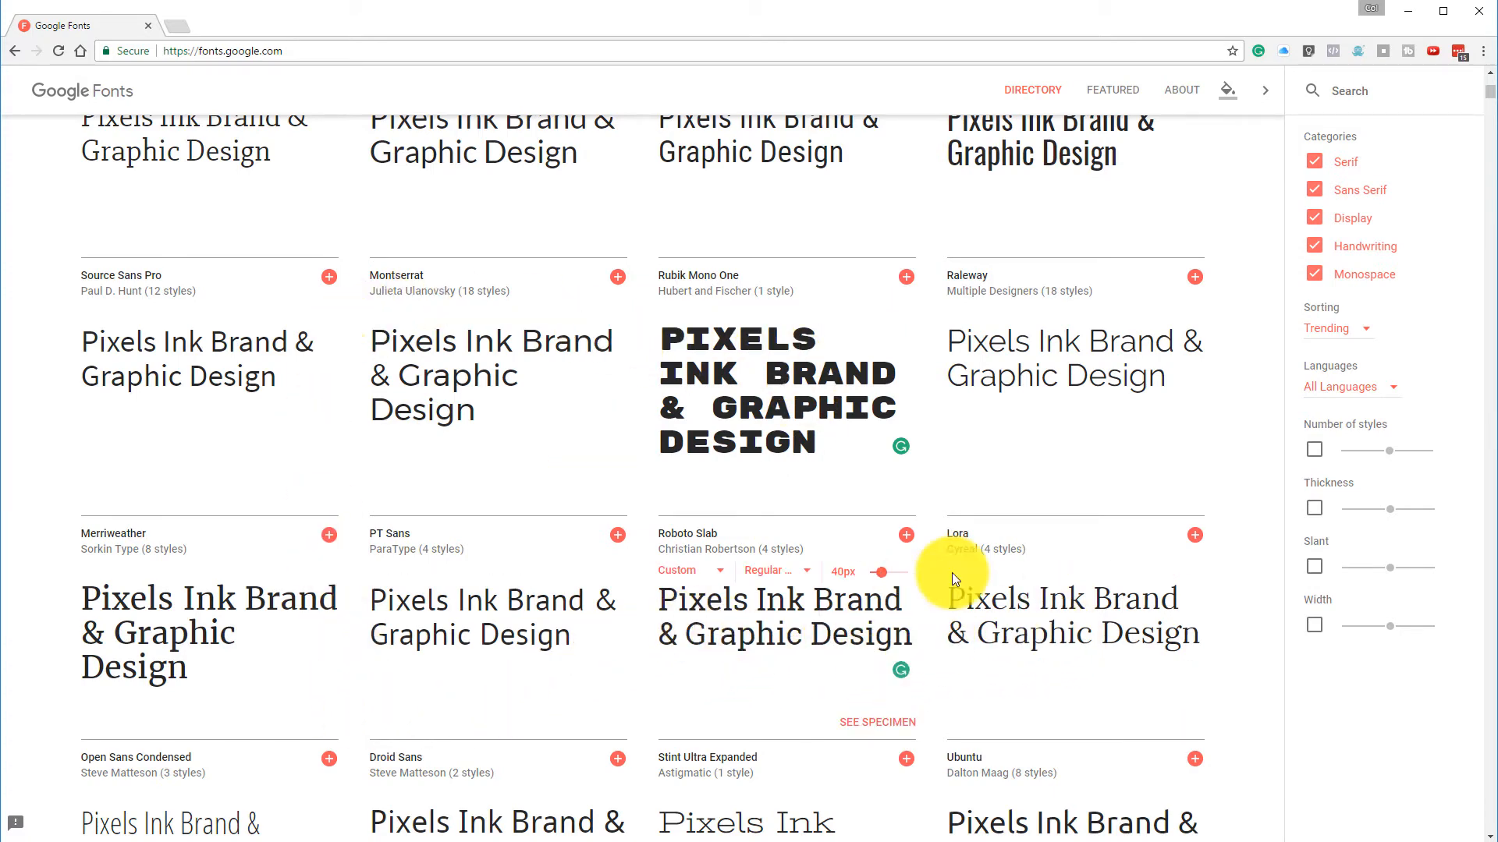
{"action": "scroll", "scroll_direction": "down", "scroll_amount": 3}
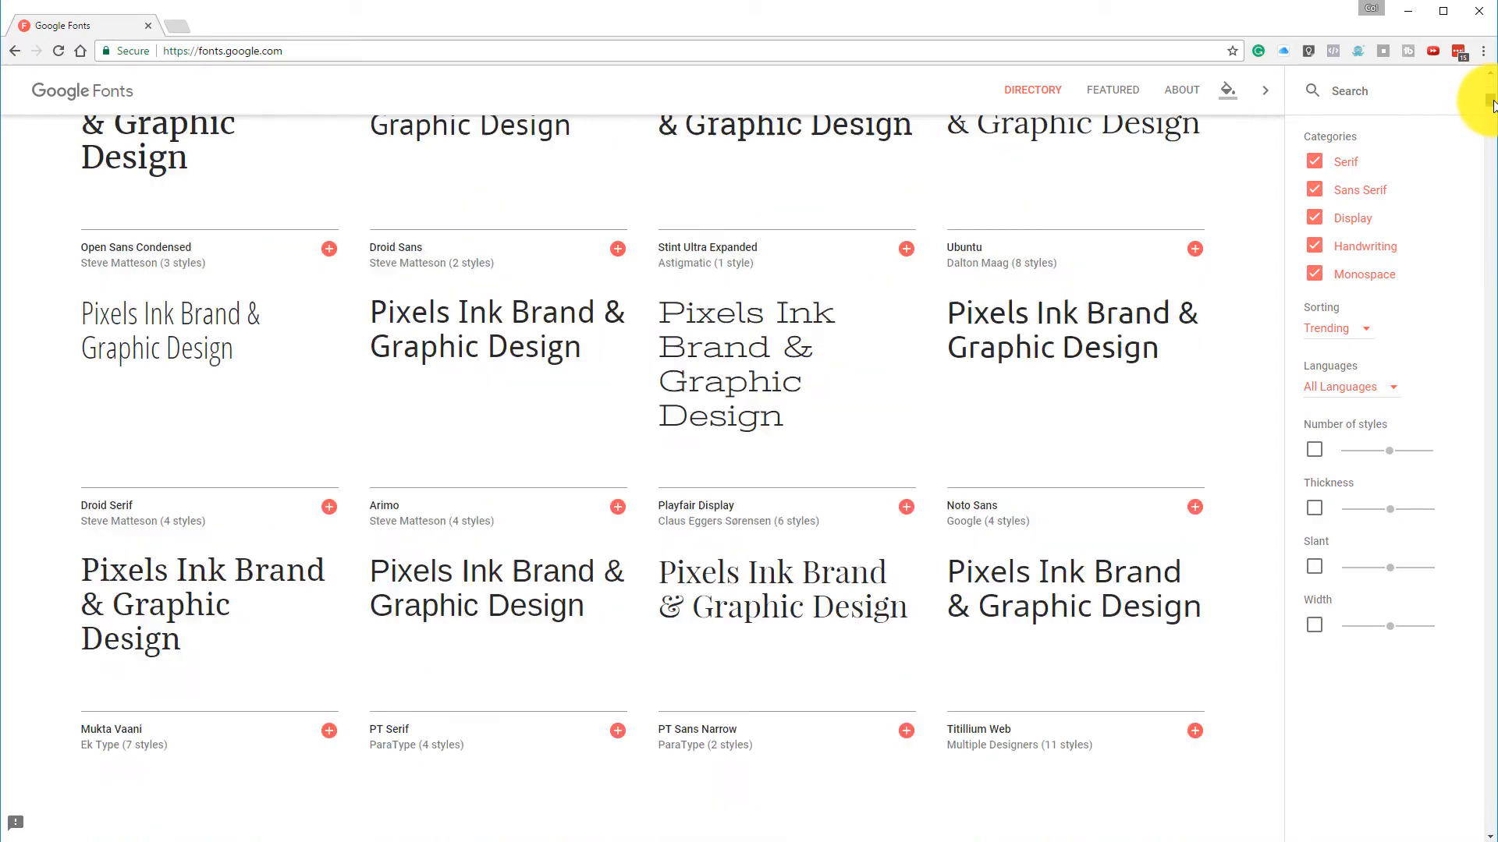
{"action": "scroll", "scroll_direction": "down", "scroll_amount": 3}
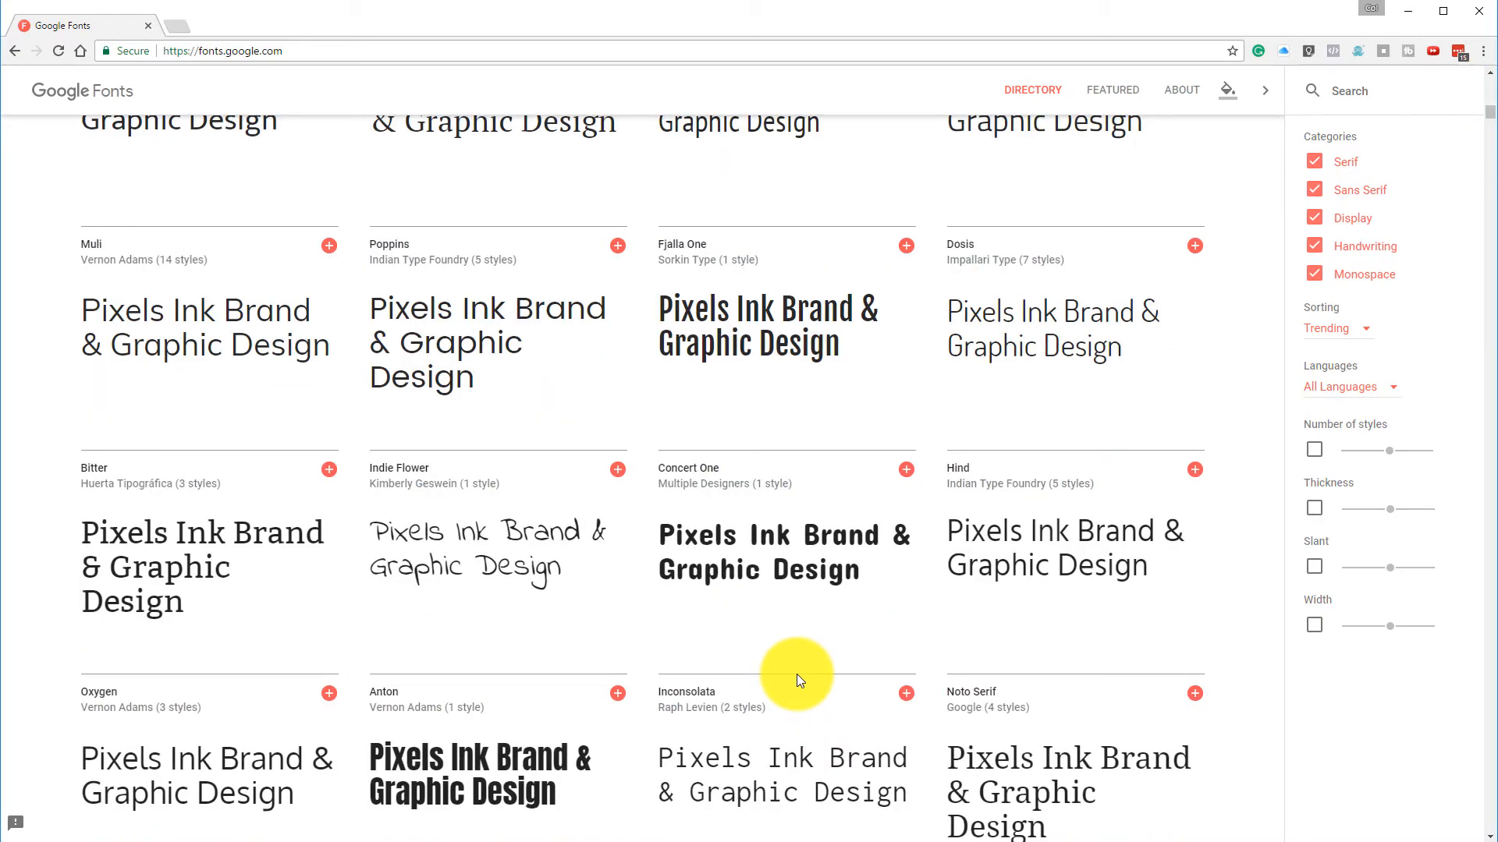
{"action": "scroll", "scroll_direction": "down", "scroll_amount": 3}
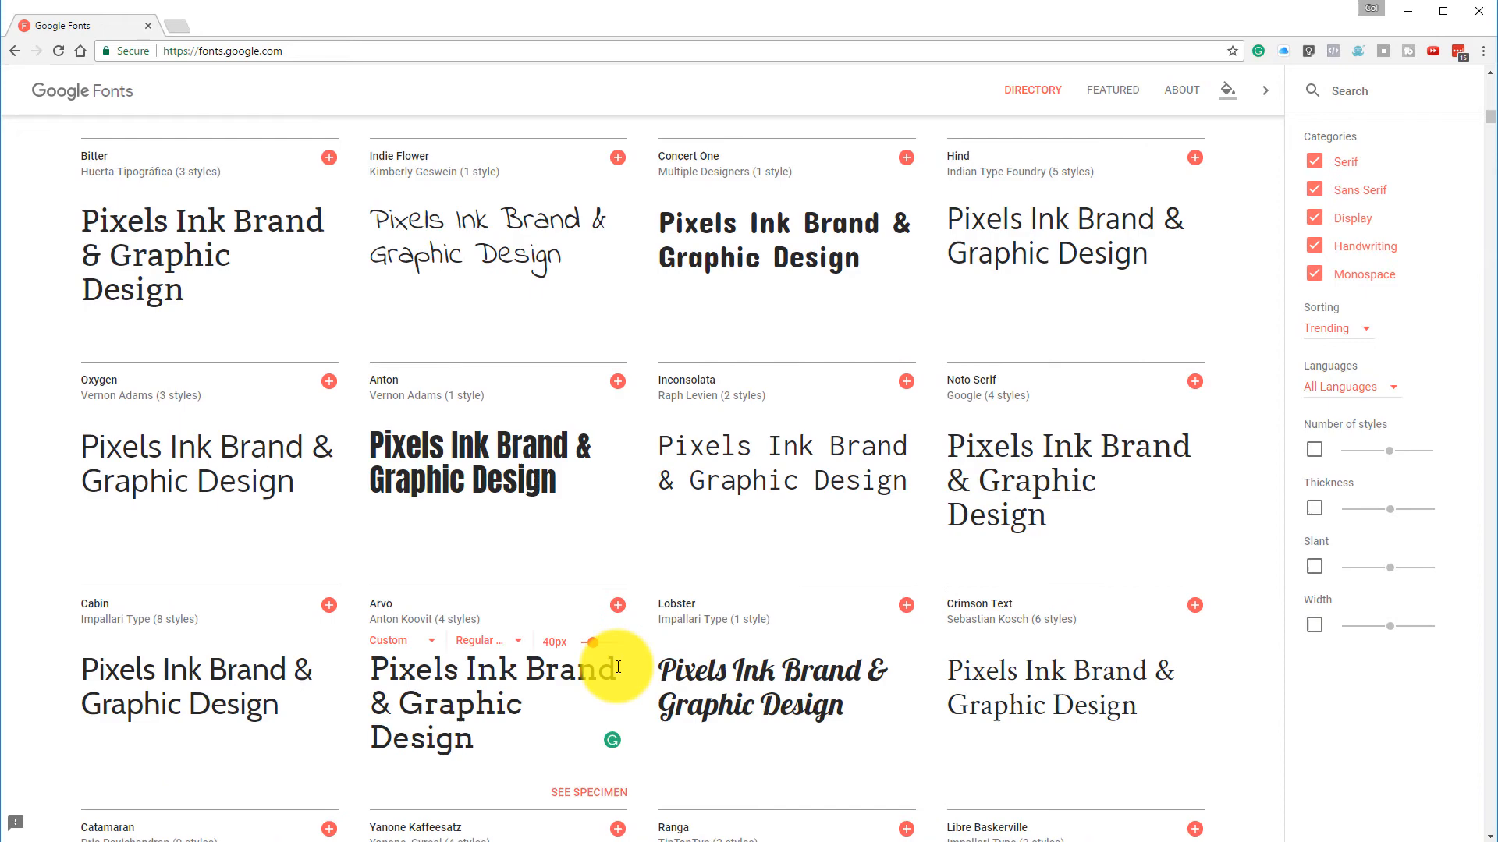
{"action": "scroll", "scroll_direction": "down", "scroll_amount": 3}
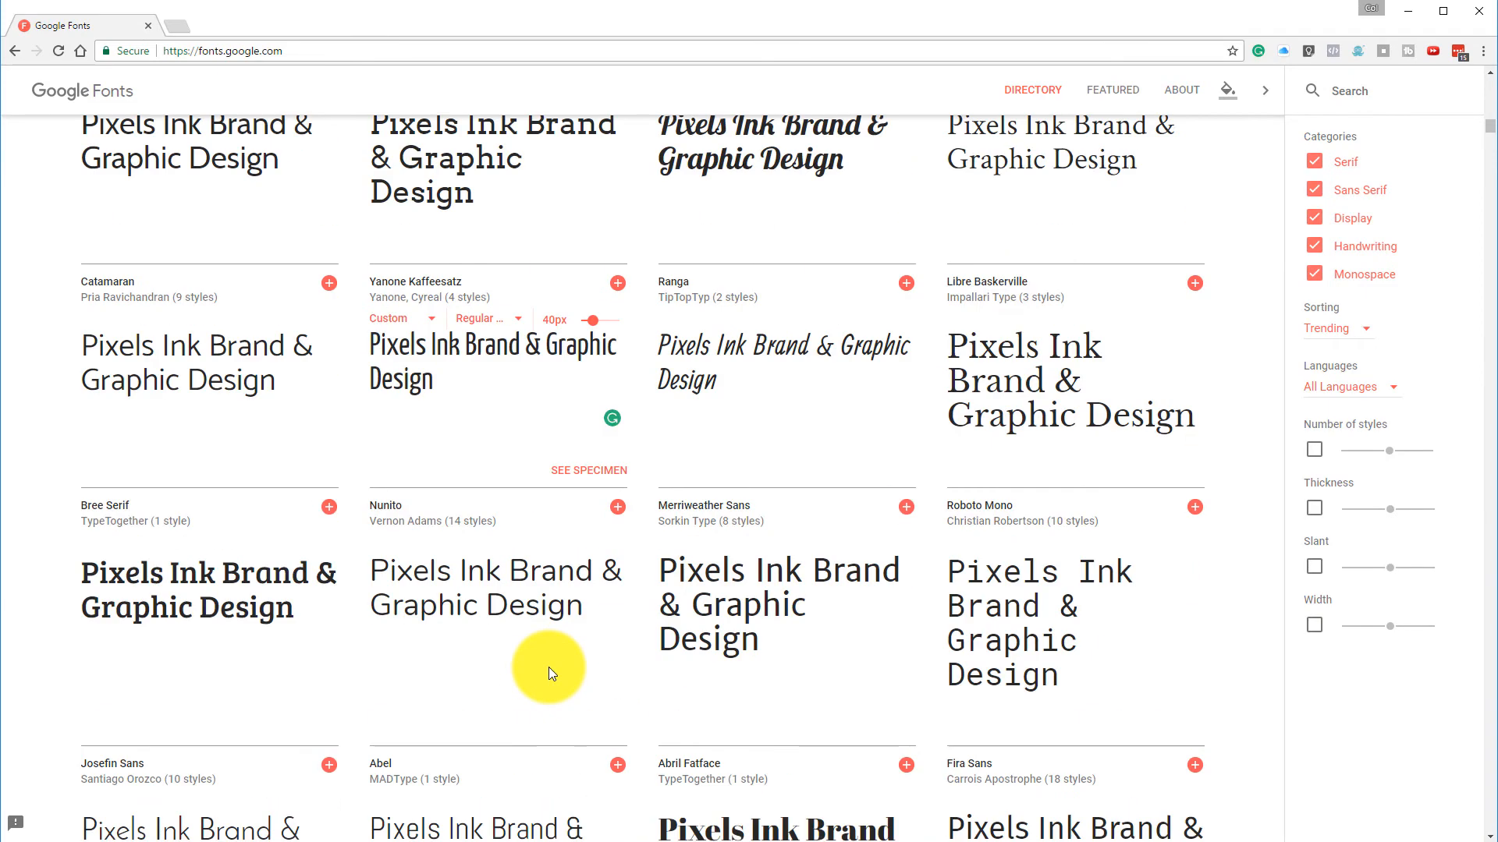
{"action": "scroll", "scroll_direction": "down", "scroll_amount": 3}
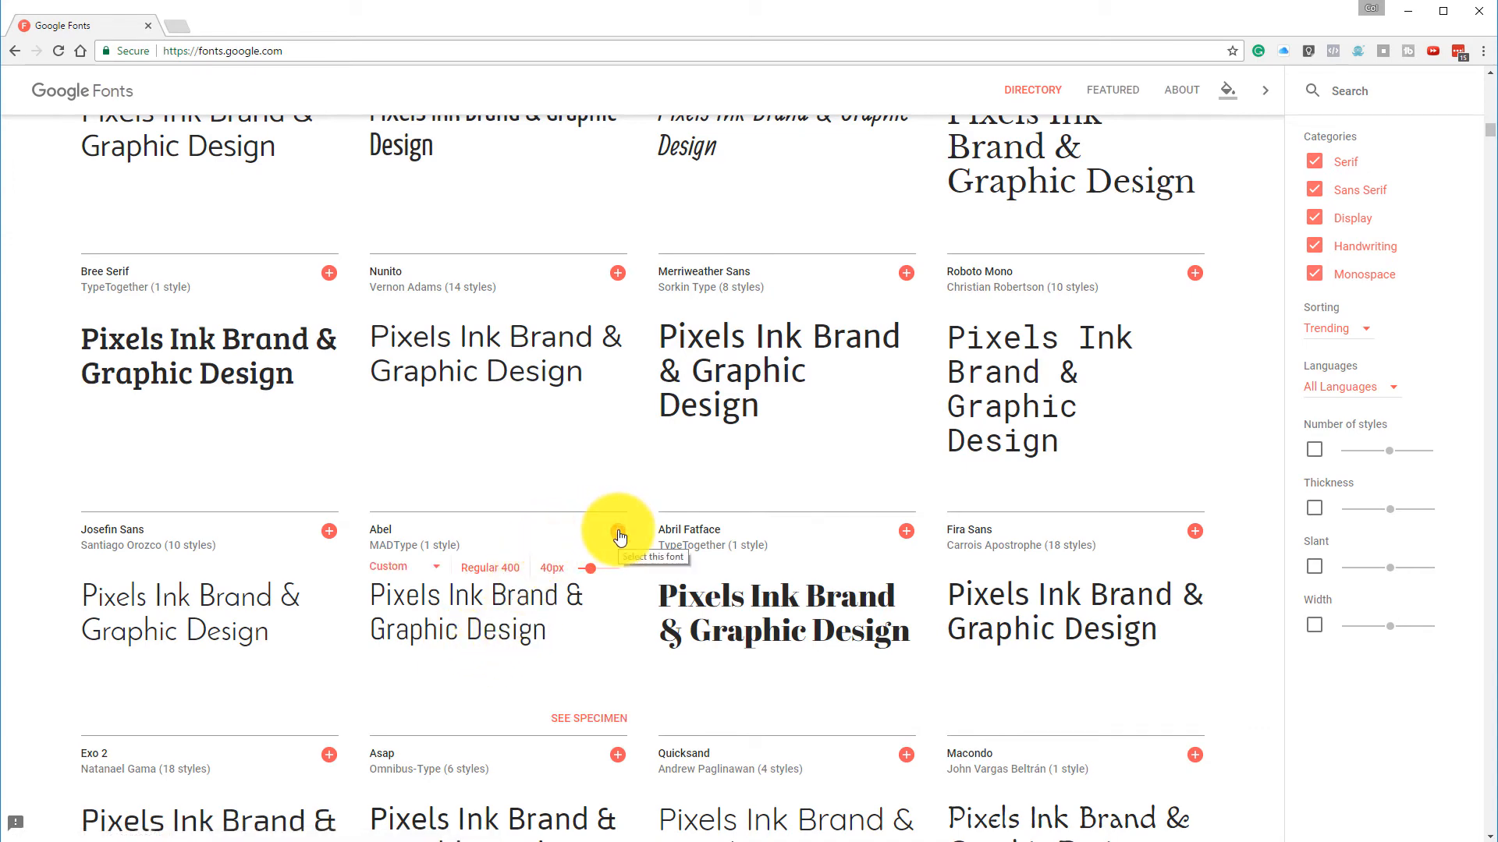
Add Abel and Merriweather Sans to the font selection.
{"action": "left_click", "coordinate": [618, 531]}
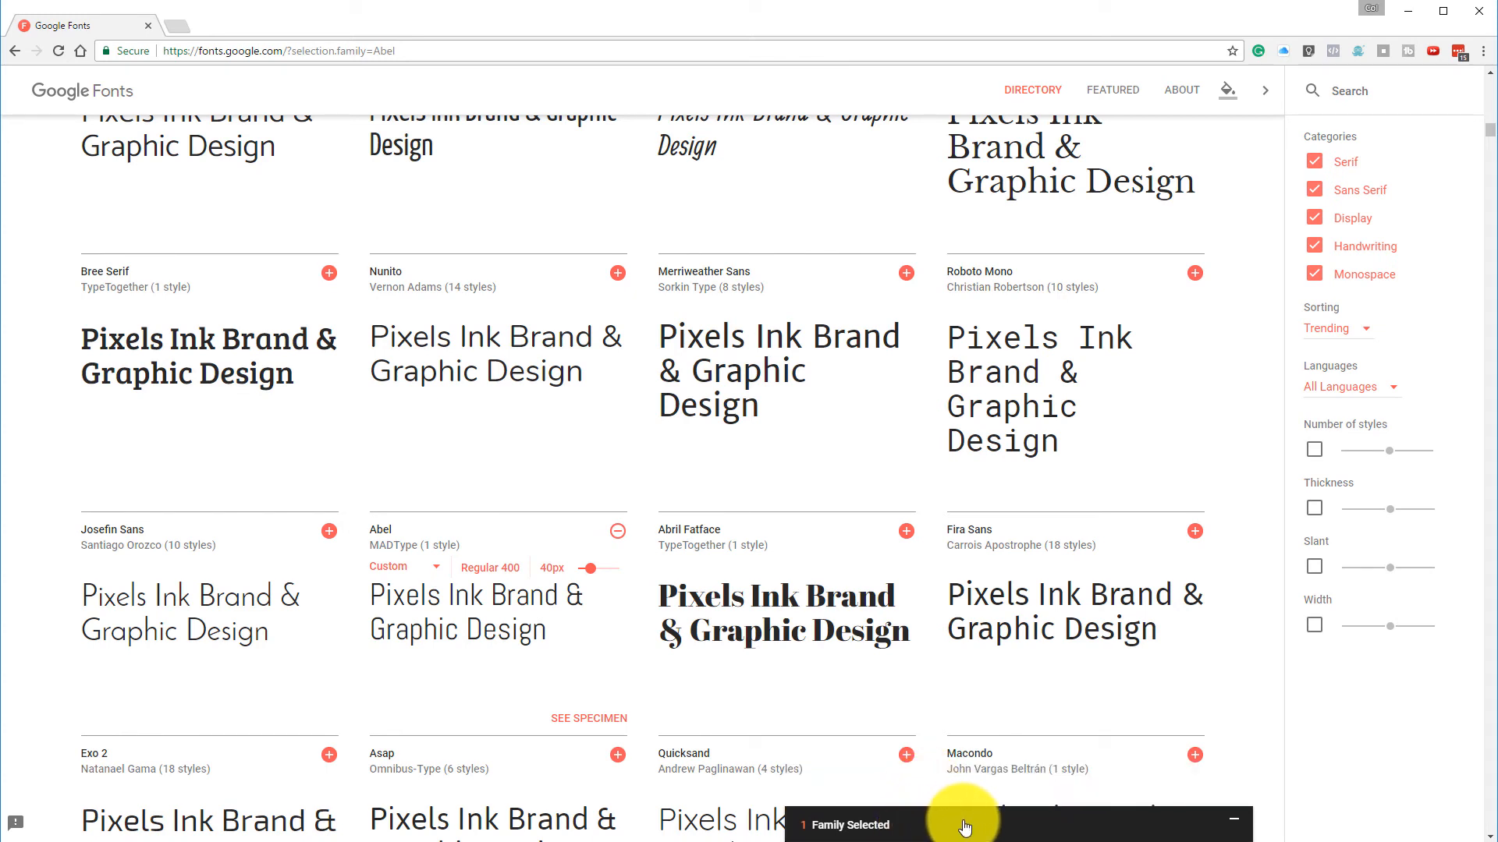
{"action": "mouse_move", "coordinate": [857, 298]}
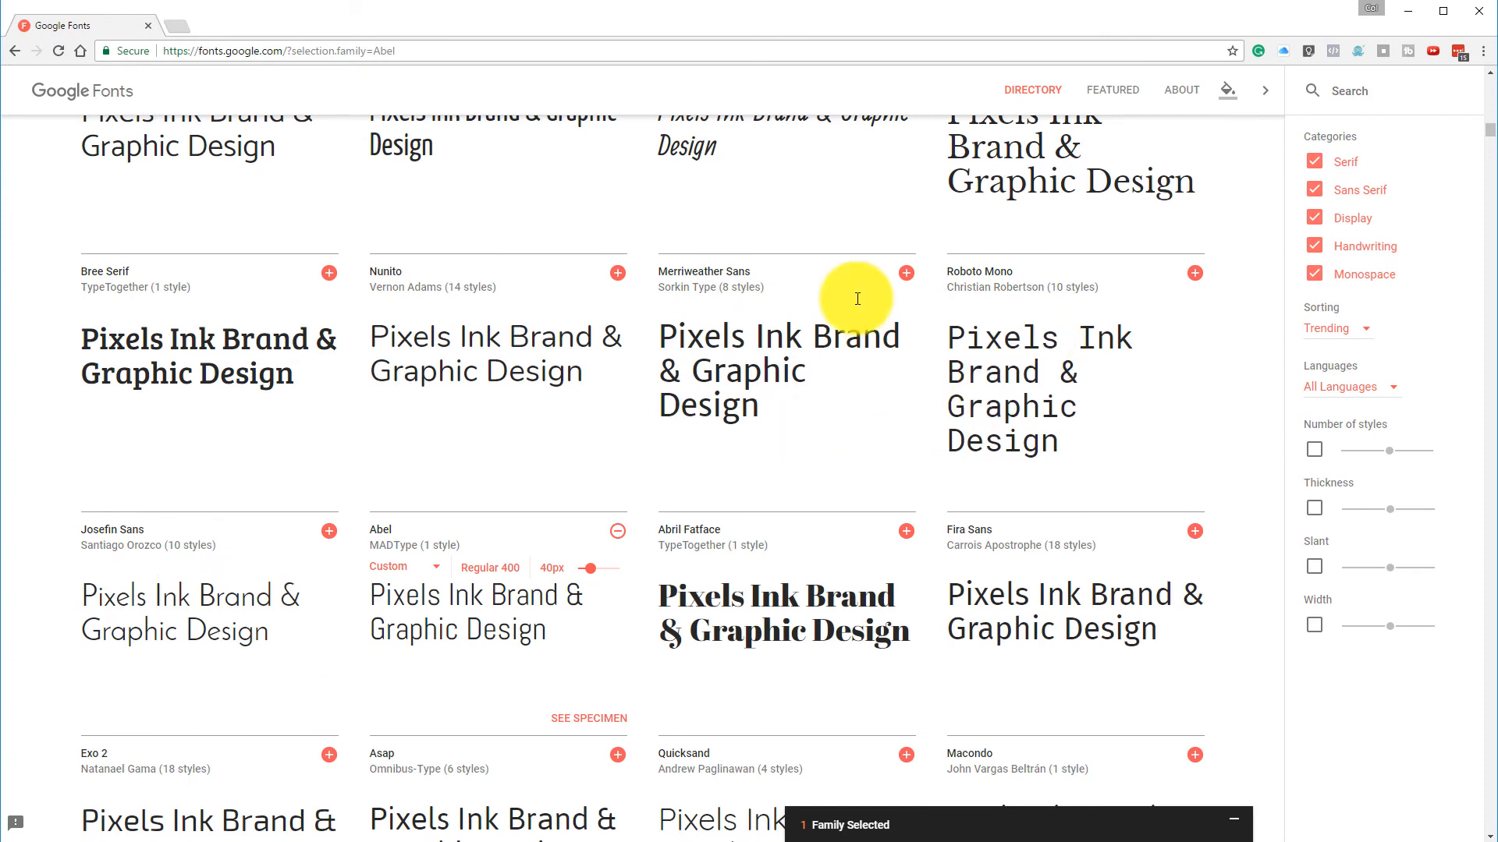
{"action": "left_click", "coordinate": [905, 273]}
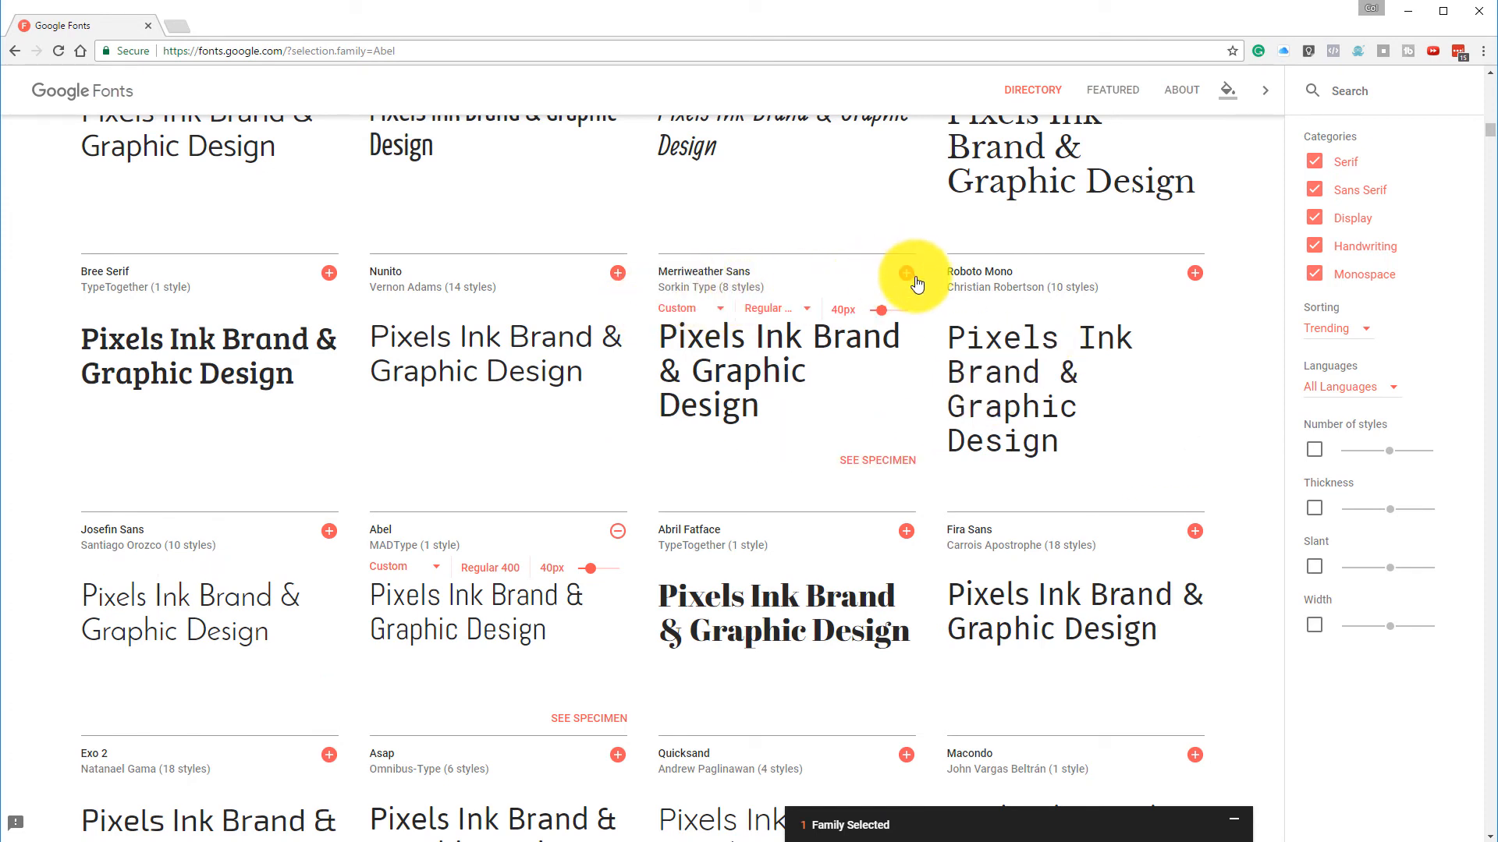
{"action": "left_click", "coordinate": [905, 273]}
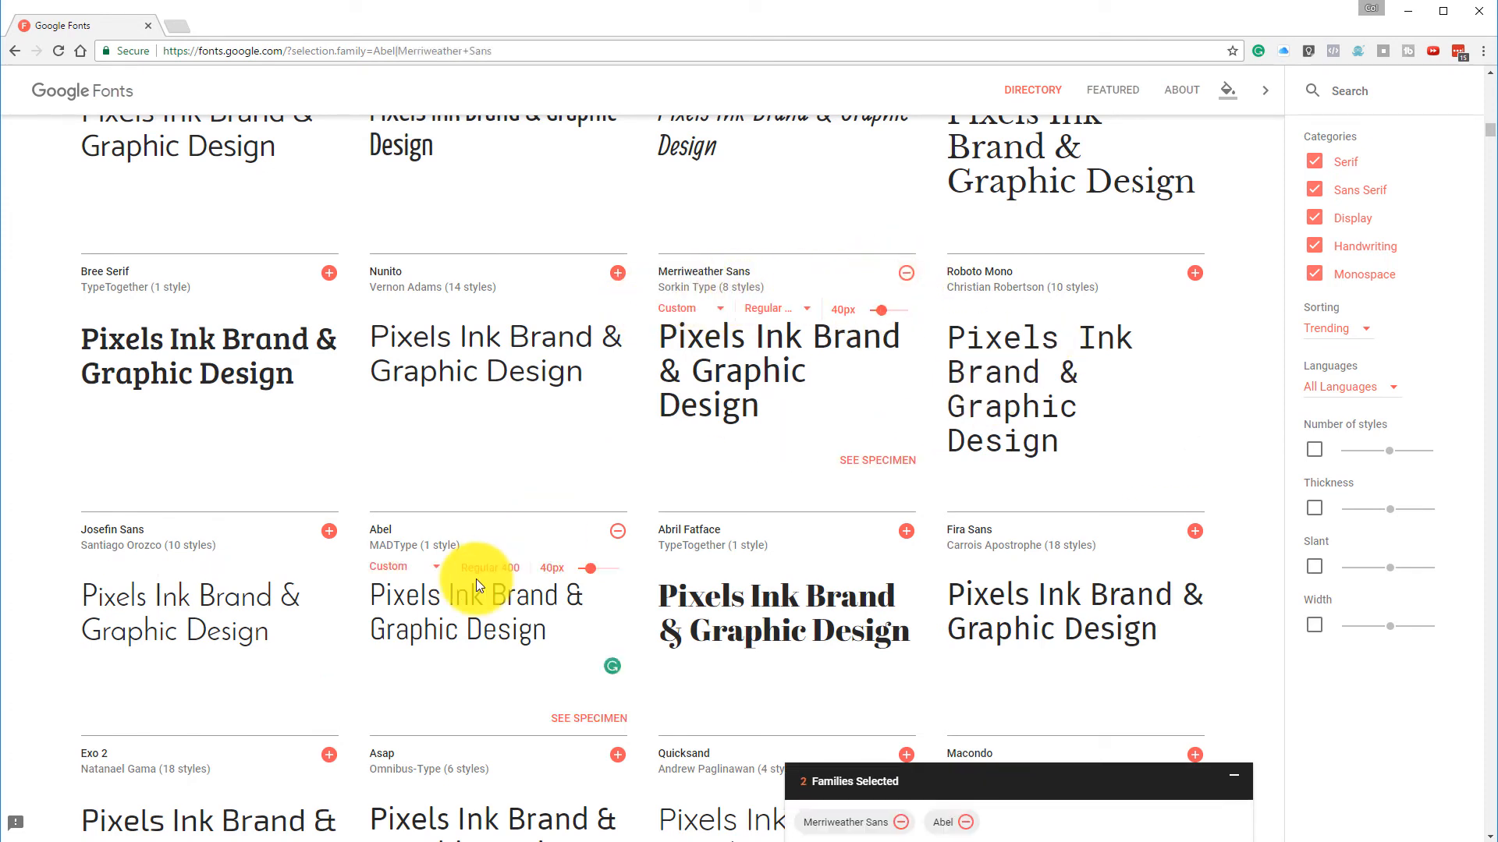
Expand the Families Selected drawer and bring up the download options.
{"action": "left_click", "coordinate": [1021, 781]}
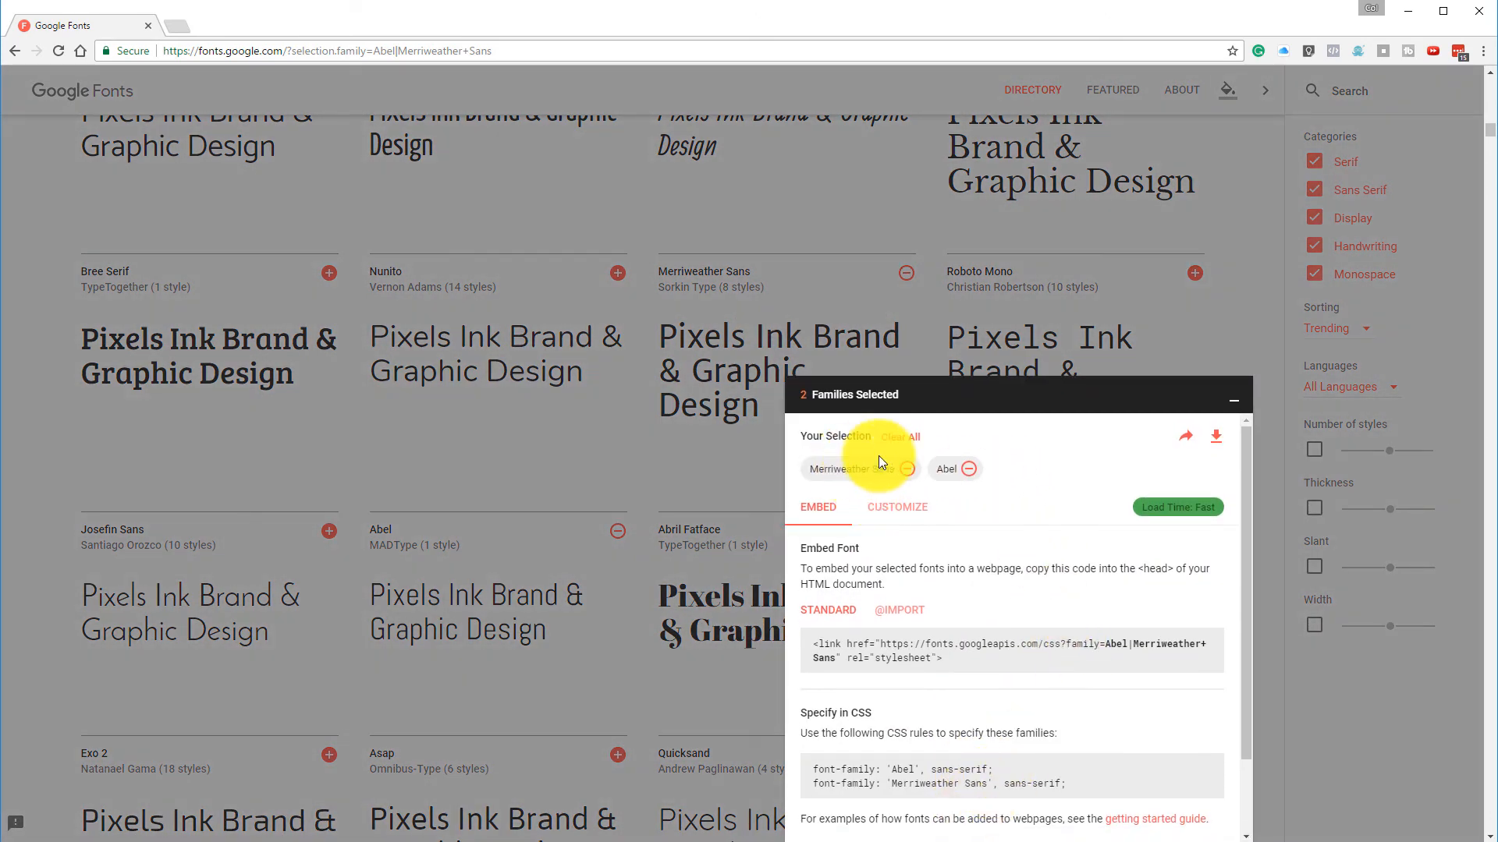
{"action": "left_click", "coordinate": [1215, 437]}
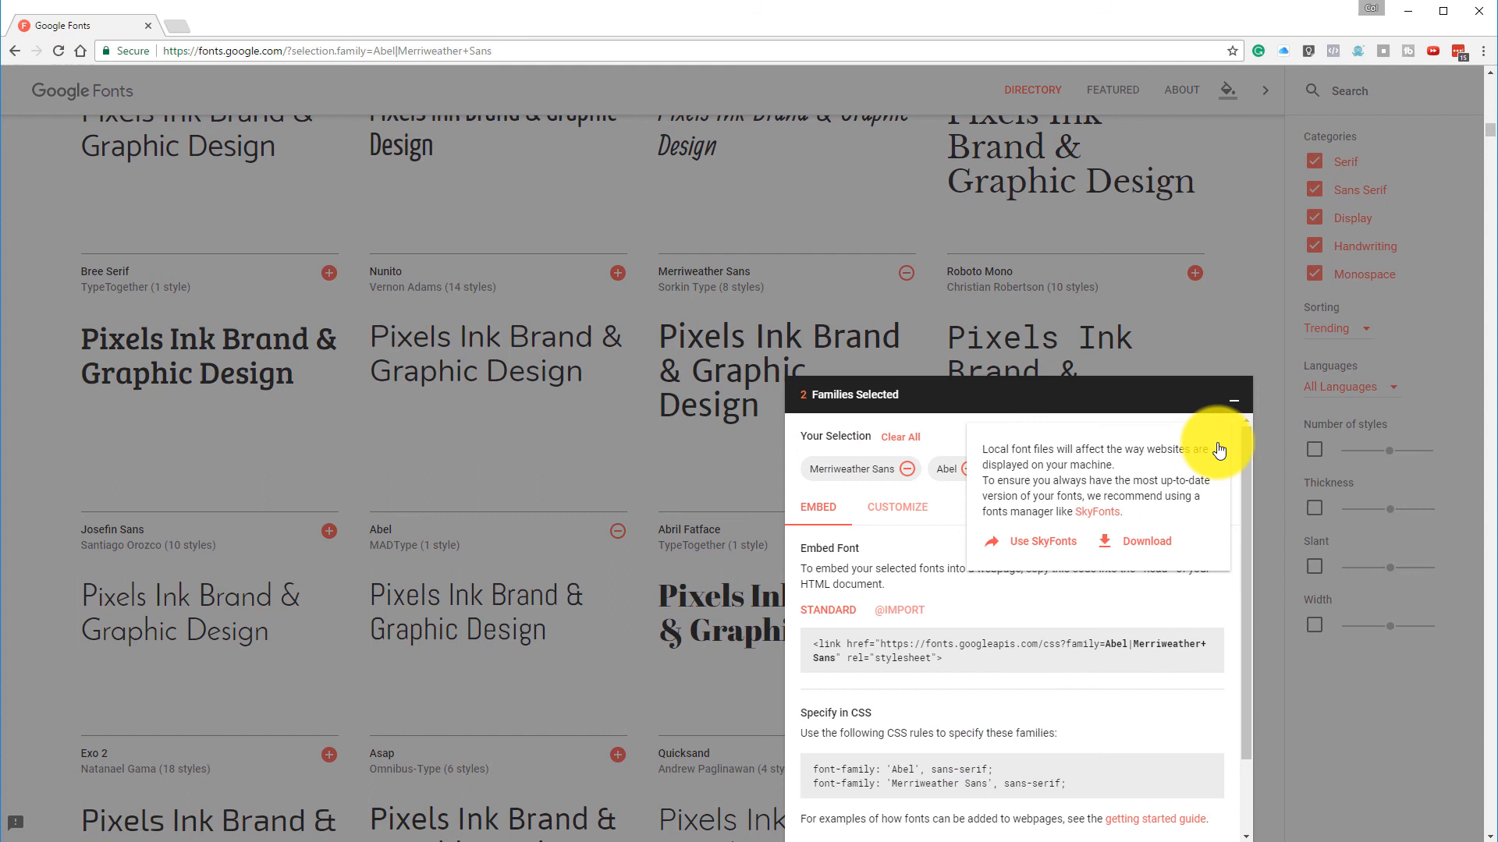